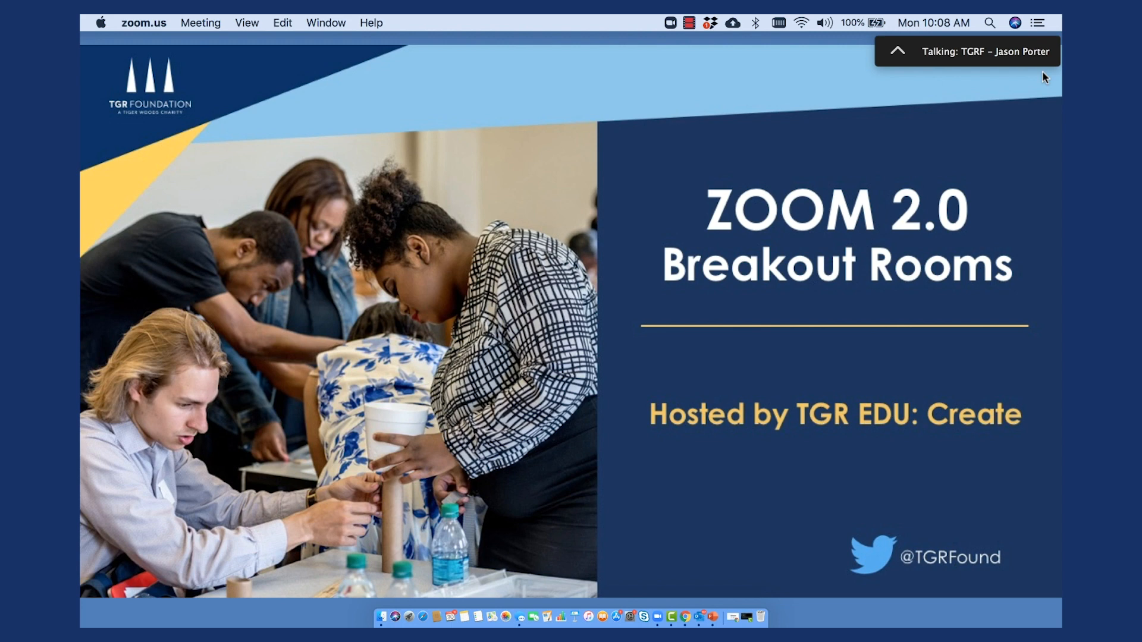
mouse_move(1047, 56)
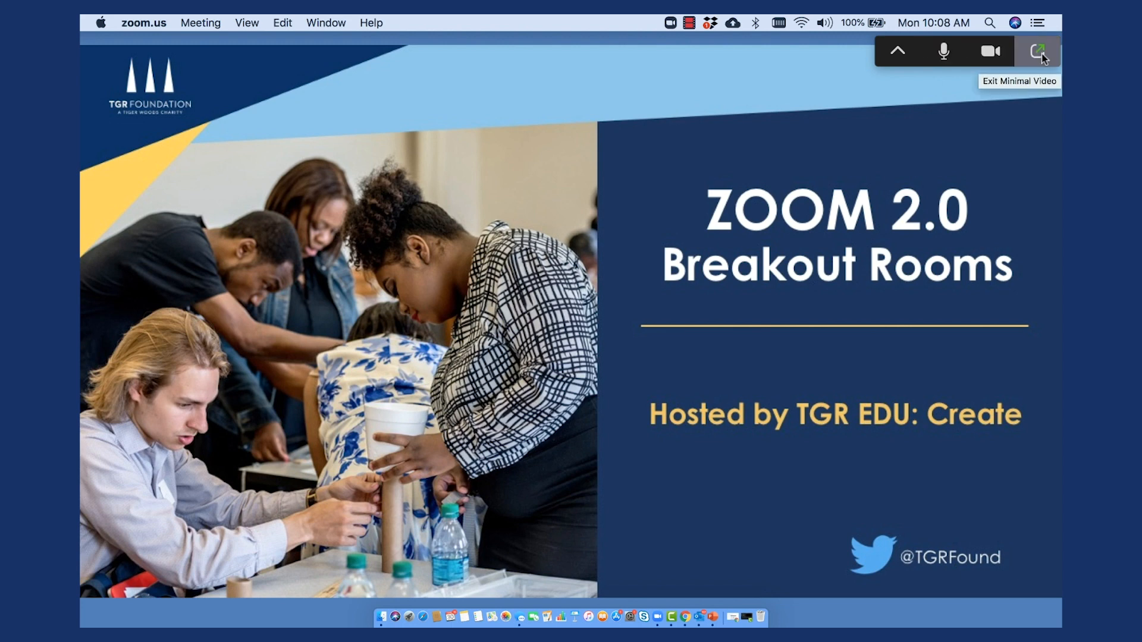
Exit minimal video so the full meeting window with all four participant tiles returns.
left_click(1041, 50)
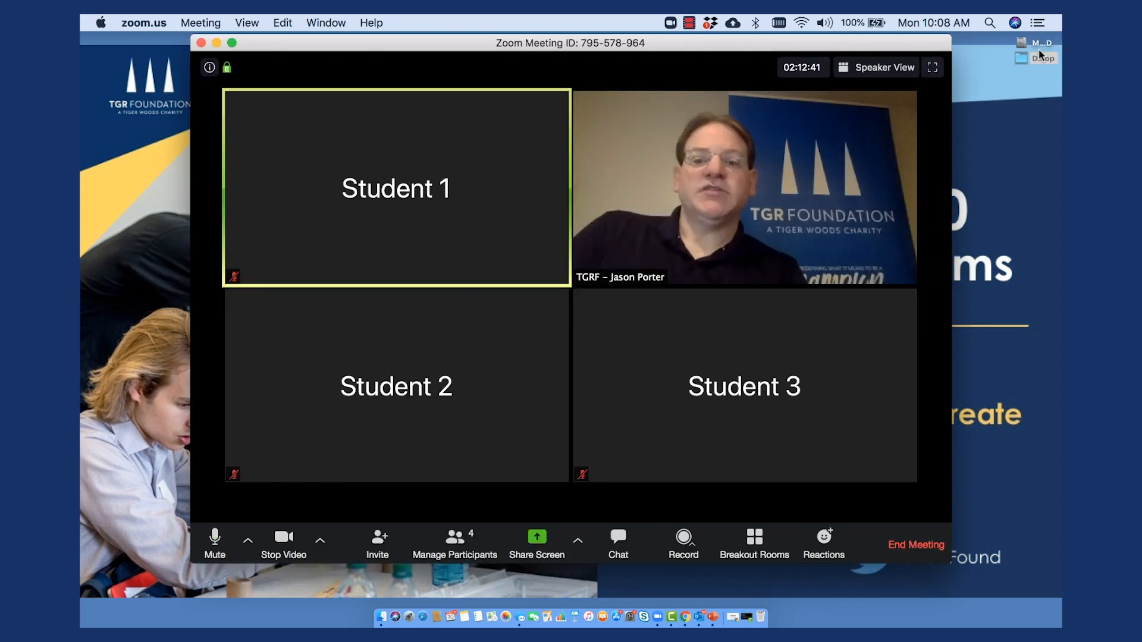
mouse_move(834, 369)
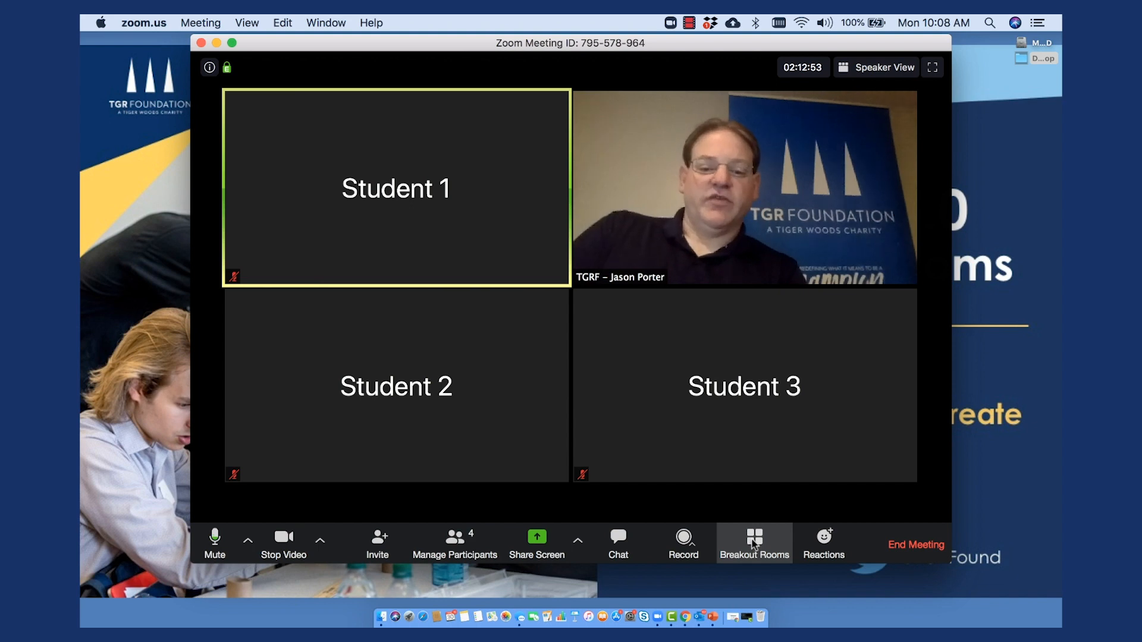
Start Breakout Rooms setup with 3 rooms and automatic assignment selected.
left_click(755, 539)
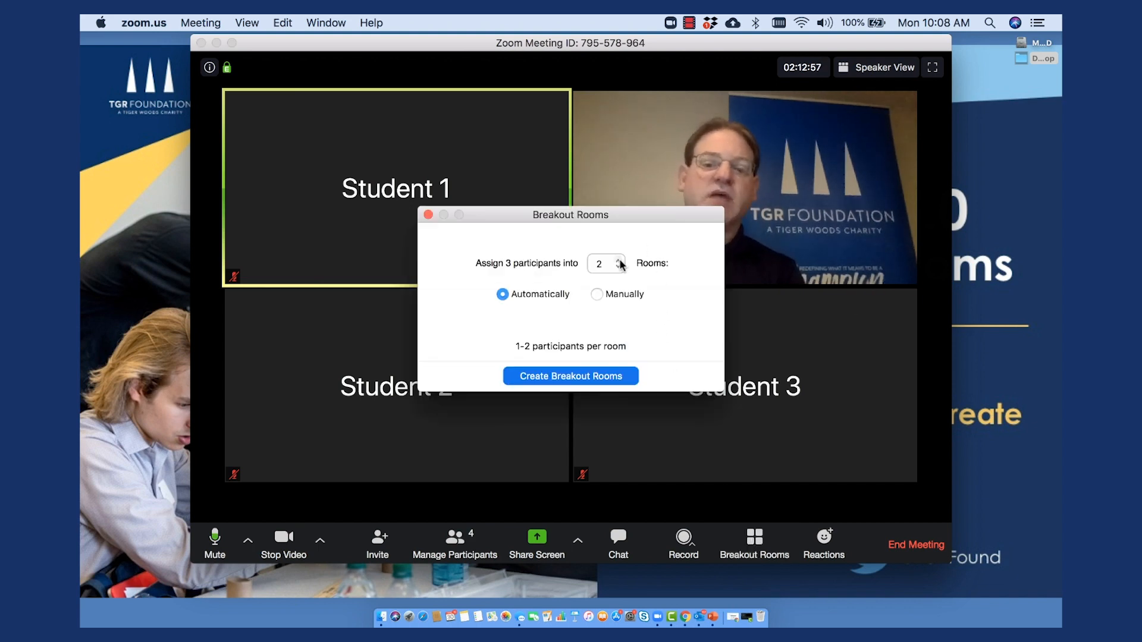
left_click(619, 259)
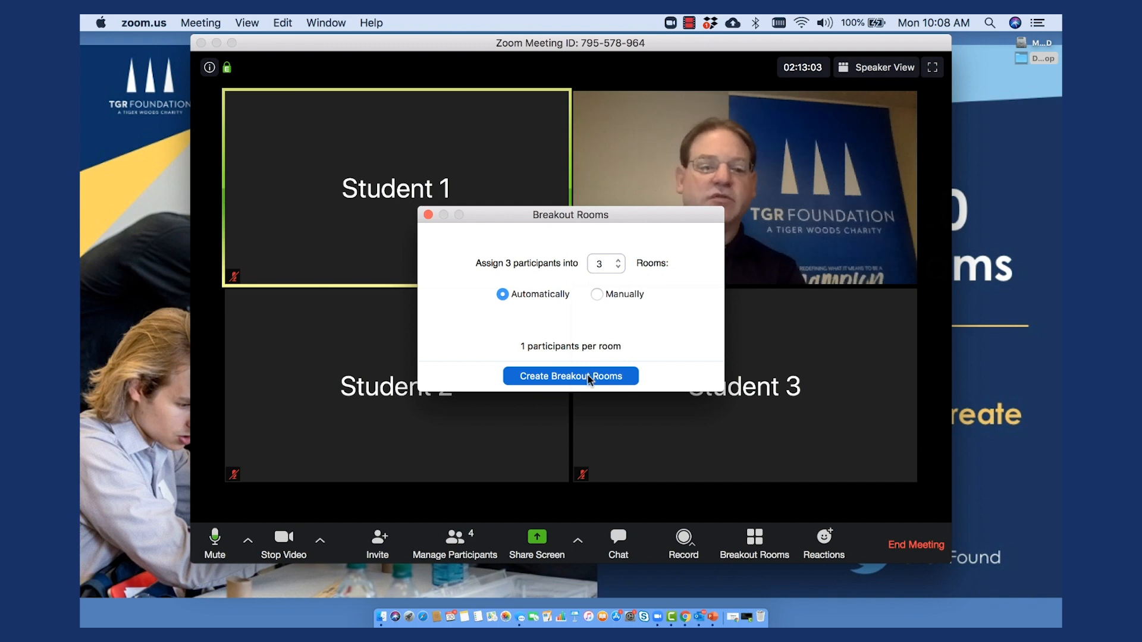
Create the three rooms, then show Student 3's Exchange list of possible swap partners.
left_click(571, 376)
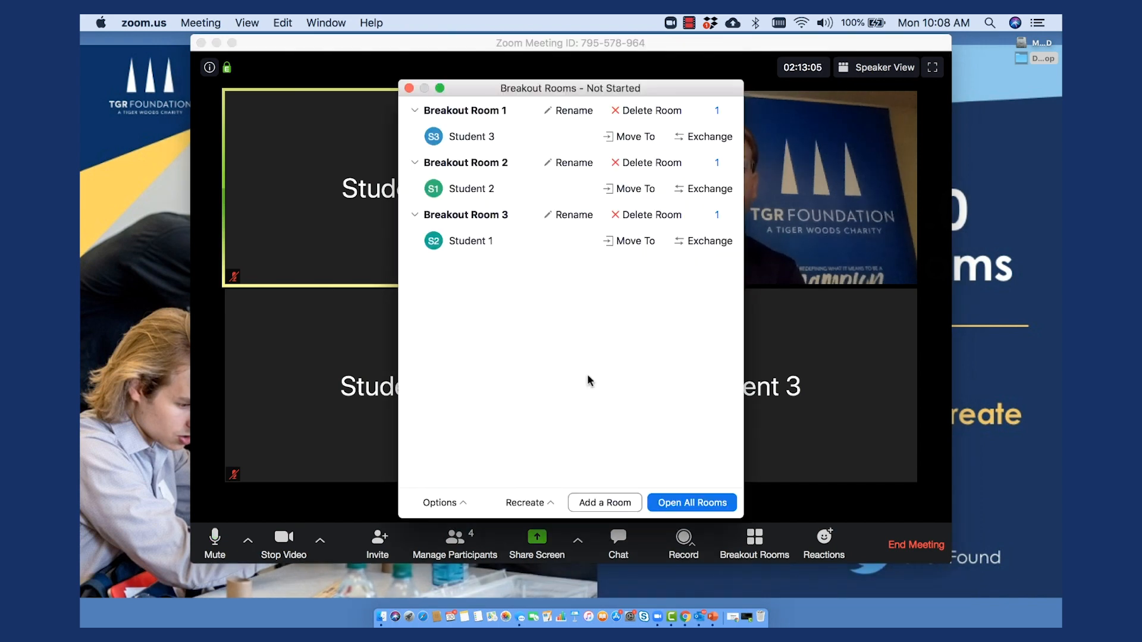
mouse_move(516, 157)
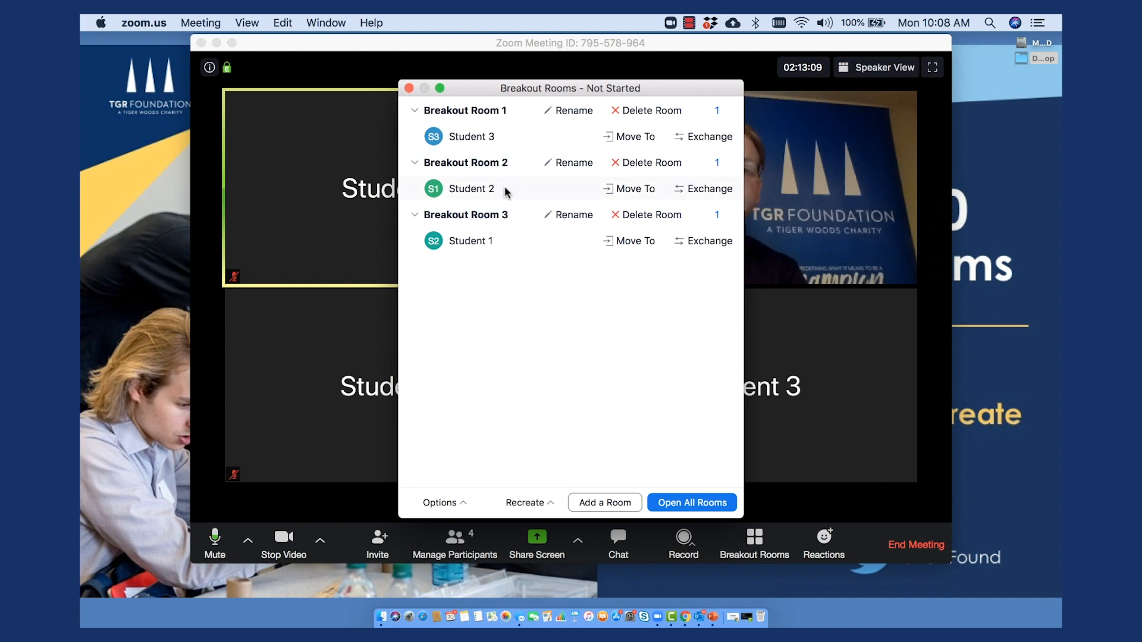
mouse_move(525, 301)
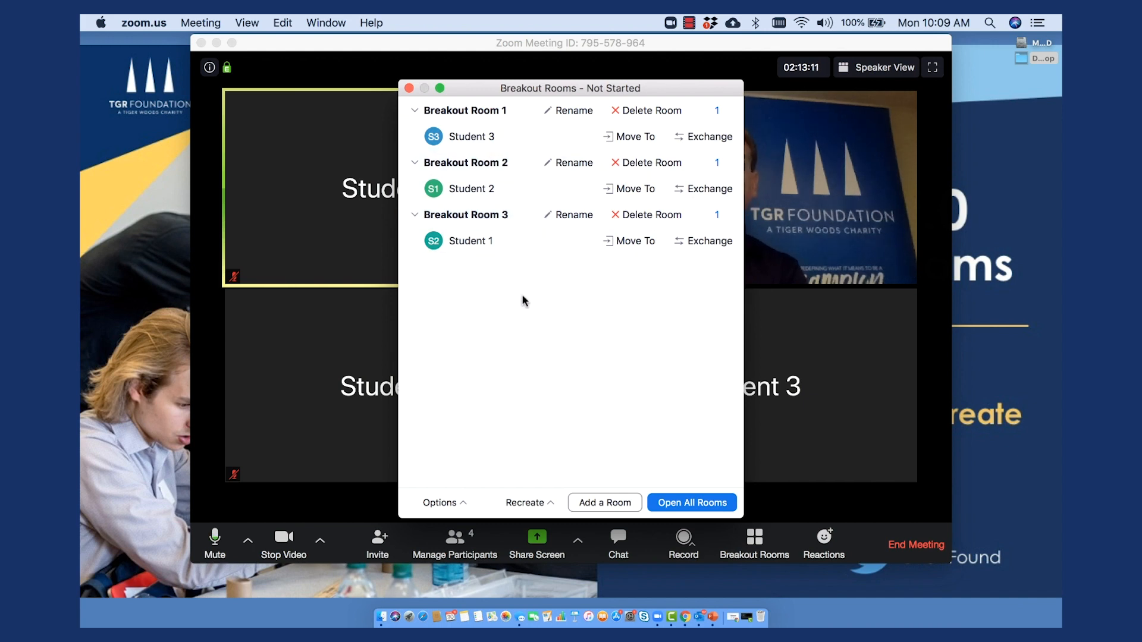
mouse_move(628, 161)
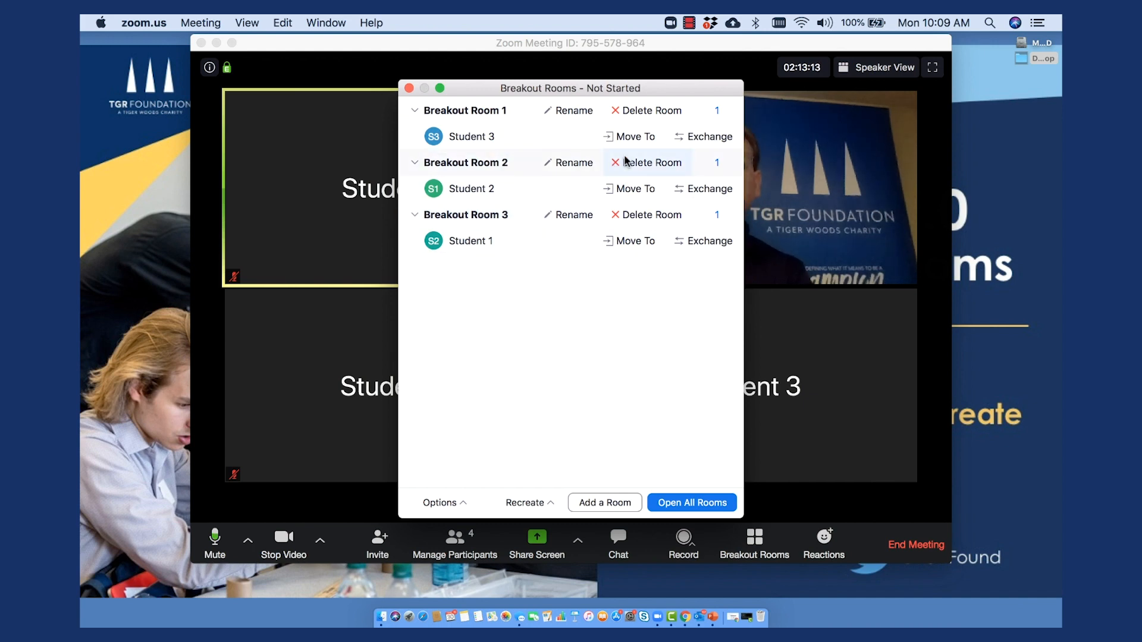
left_click(635, 137)
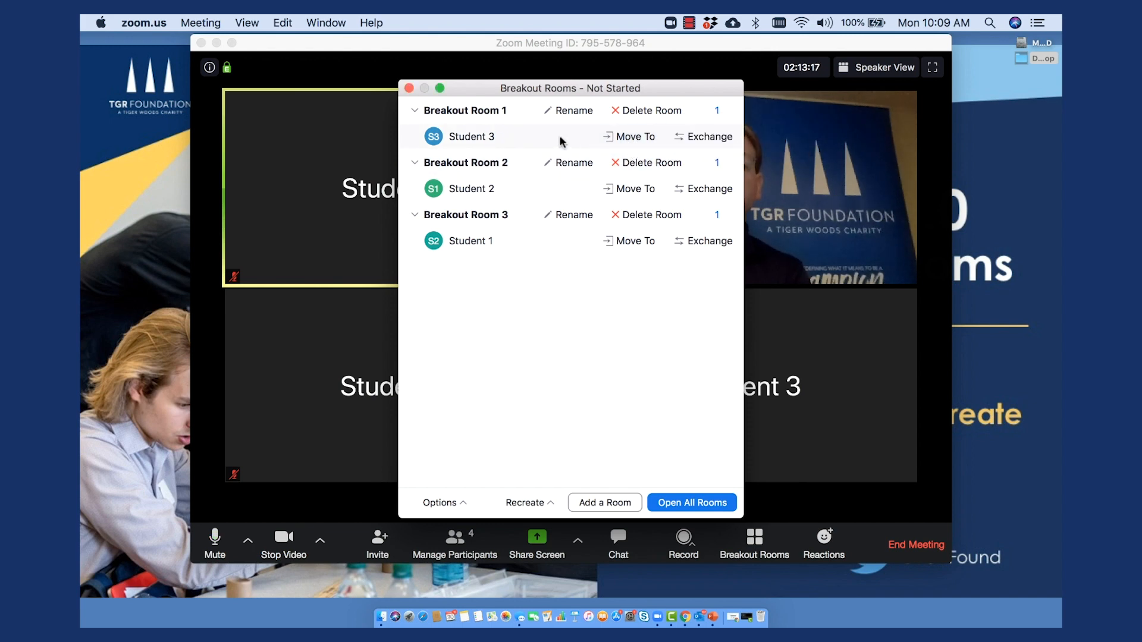
left_click(708, 137)
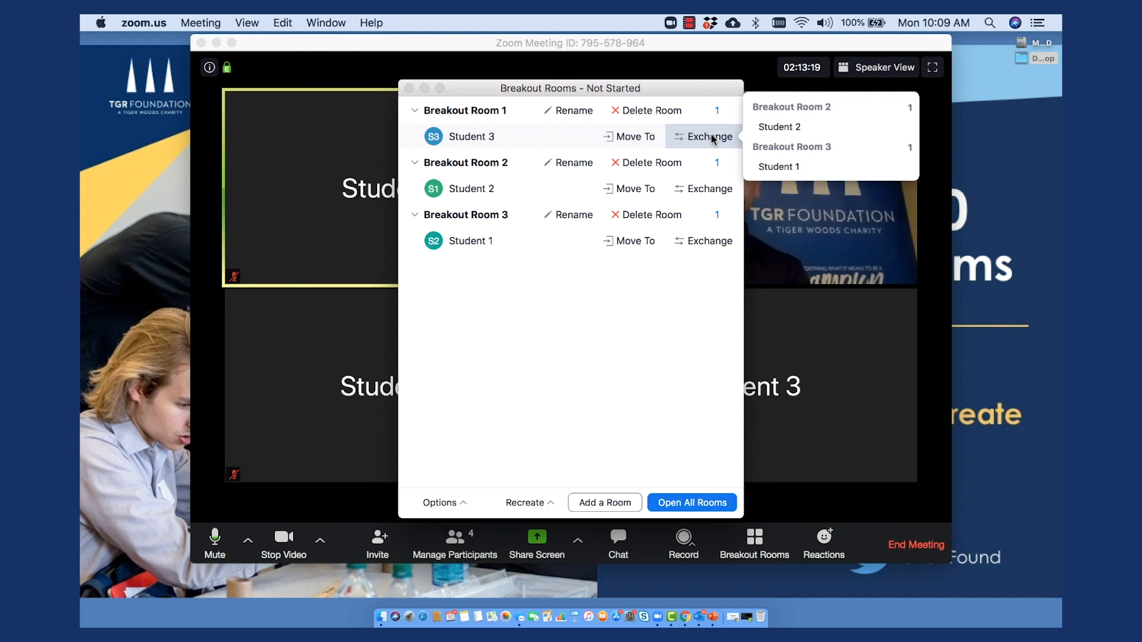
mouse_move(642, 355)
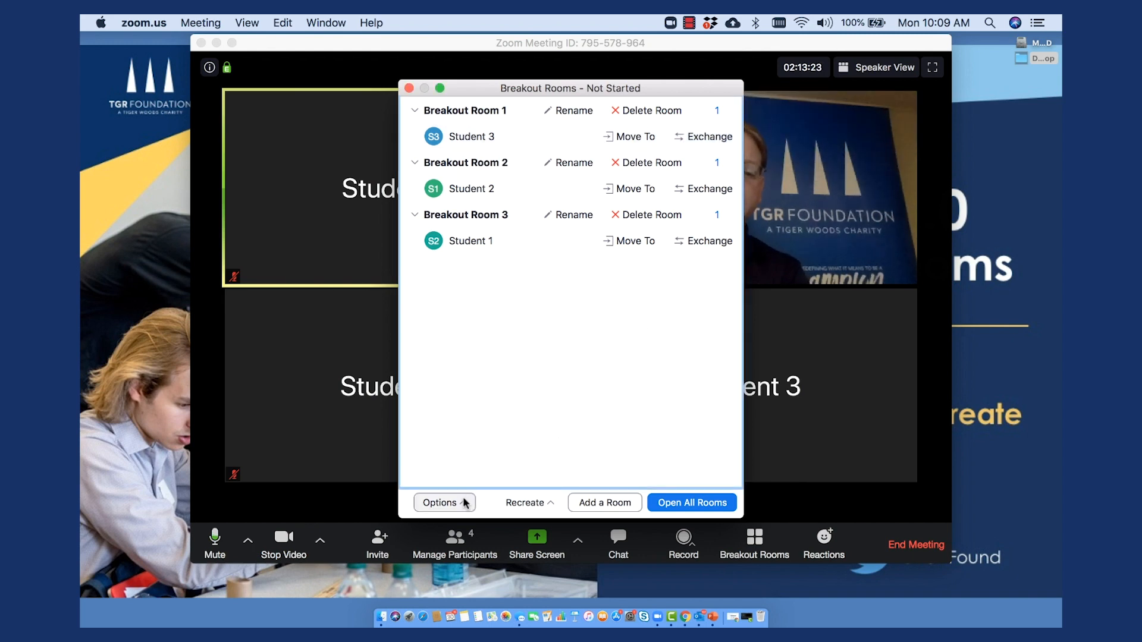
left_click(444, 502)
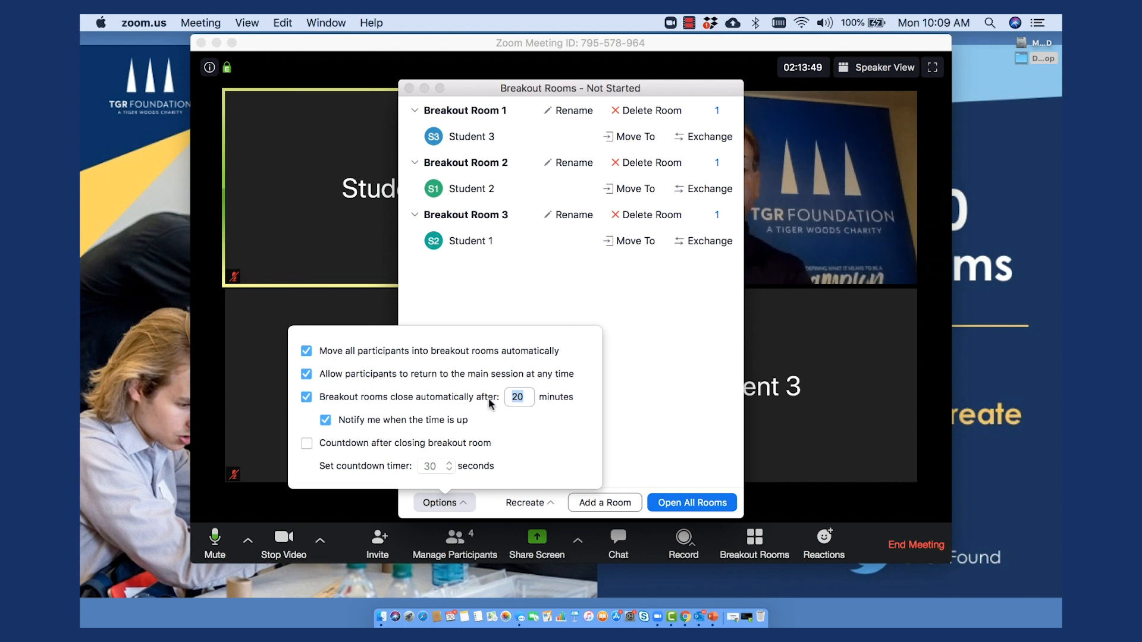
mouse_move(497, 424)
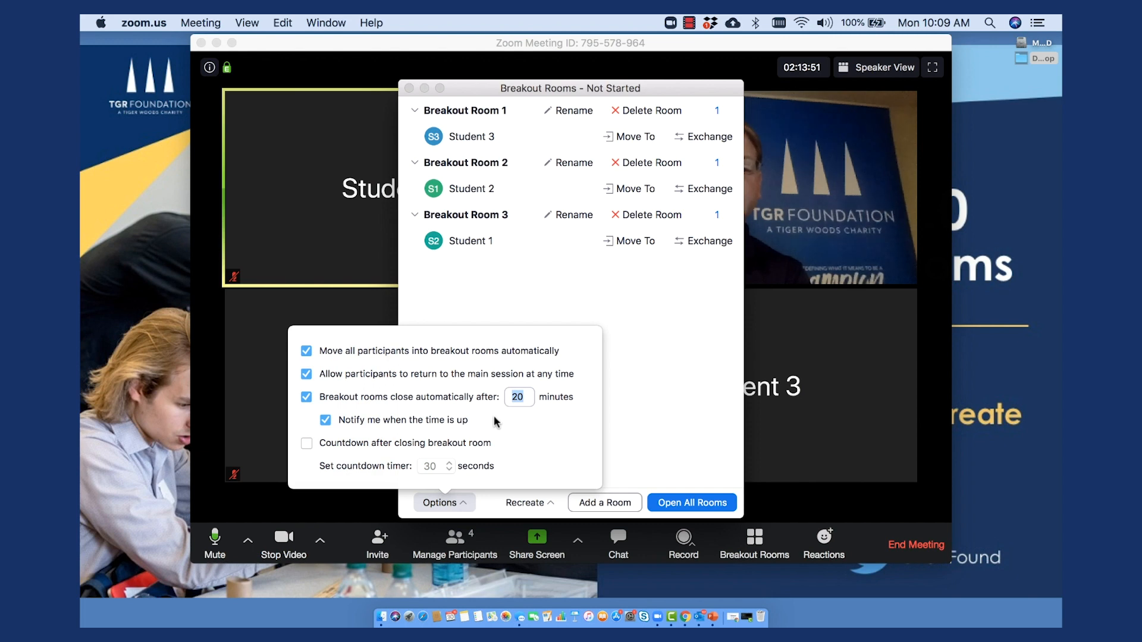
mouse_move(517, 439)
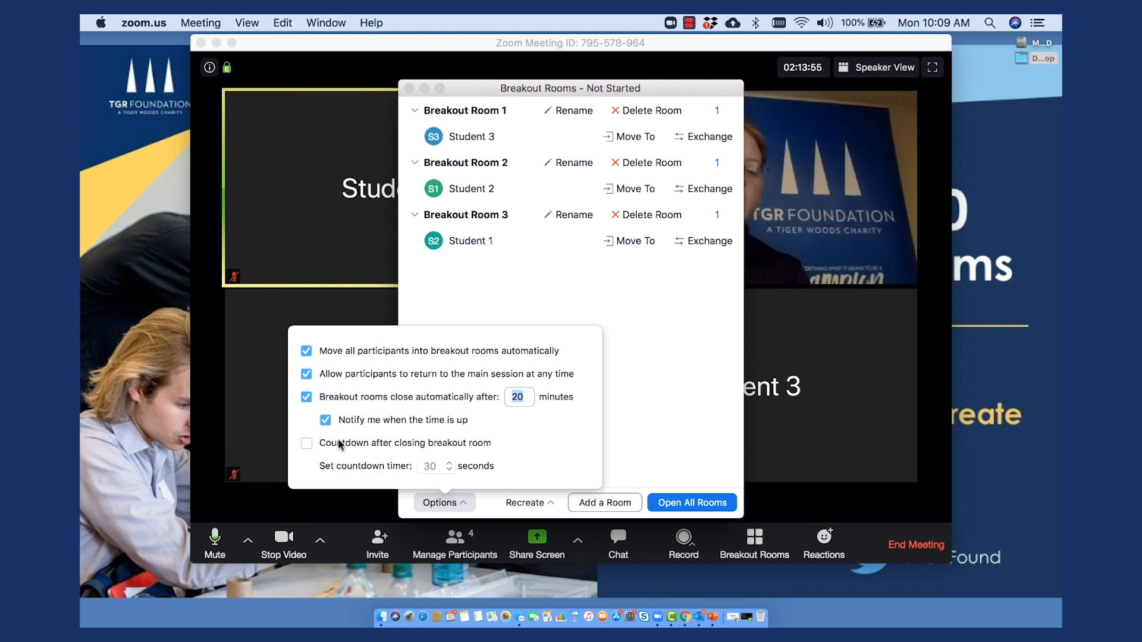
left_click(306, 442)
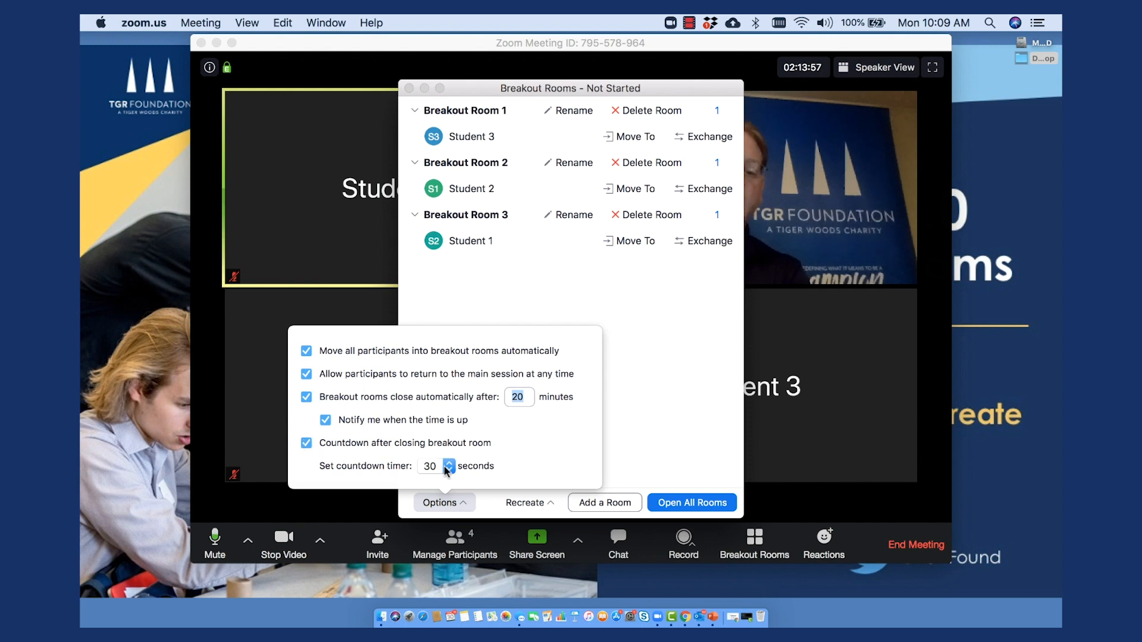
left_click(448, 467)
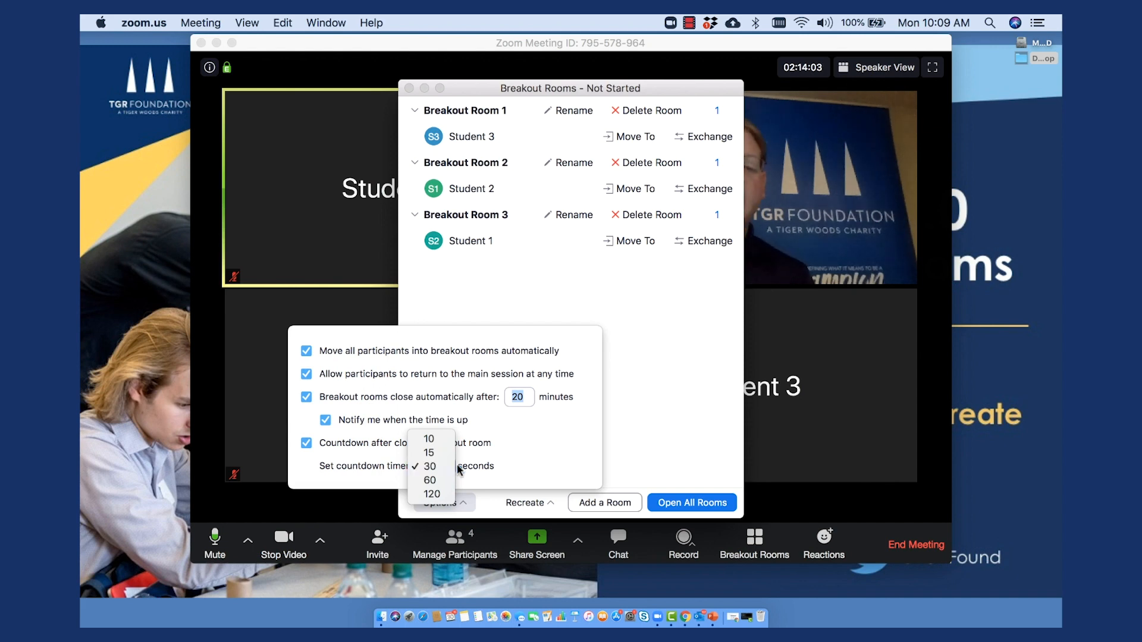
left_click(429, 467)
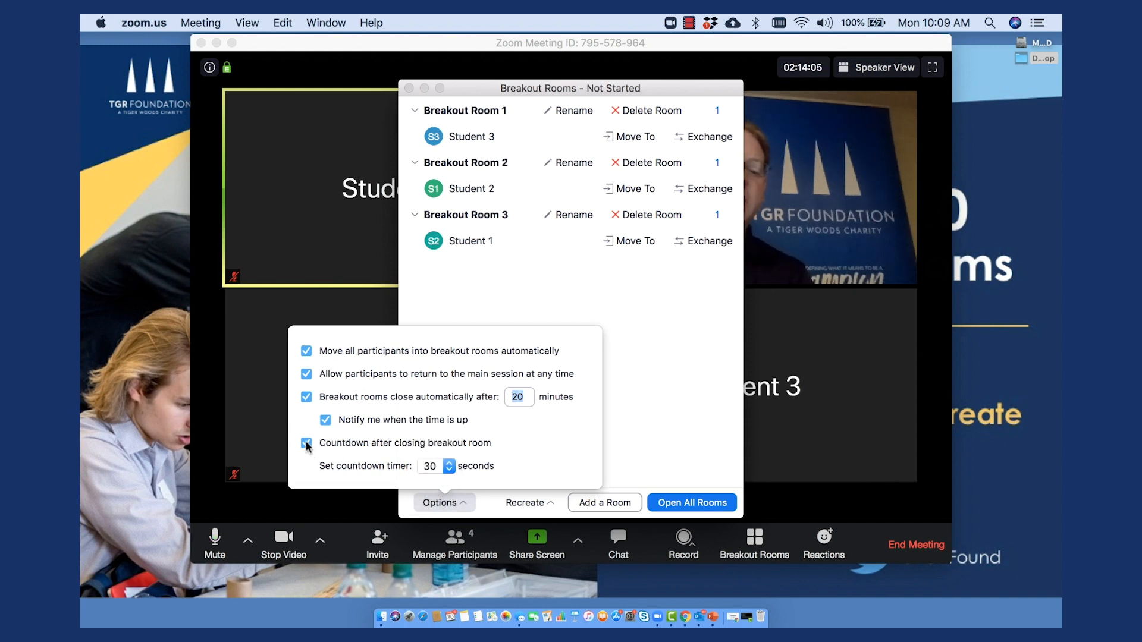
left_click(306, 442)
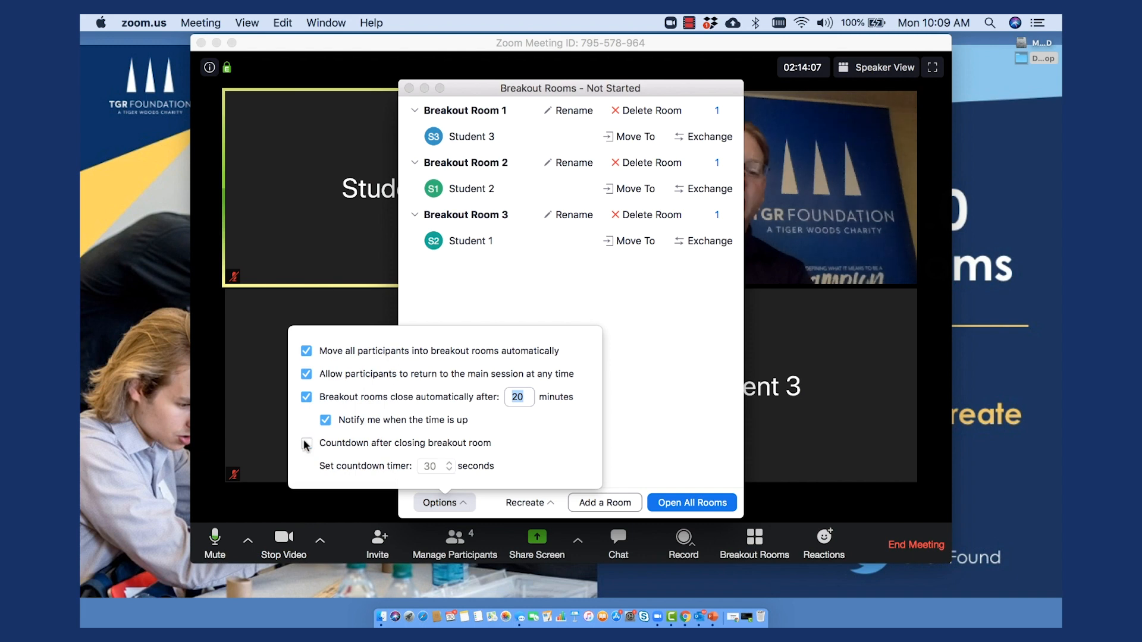
left_click(445, 502)
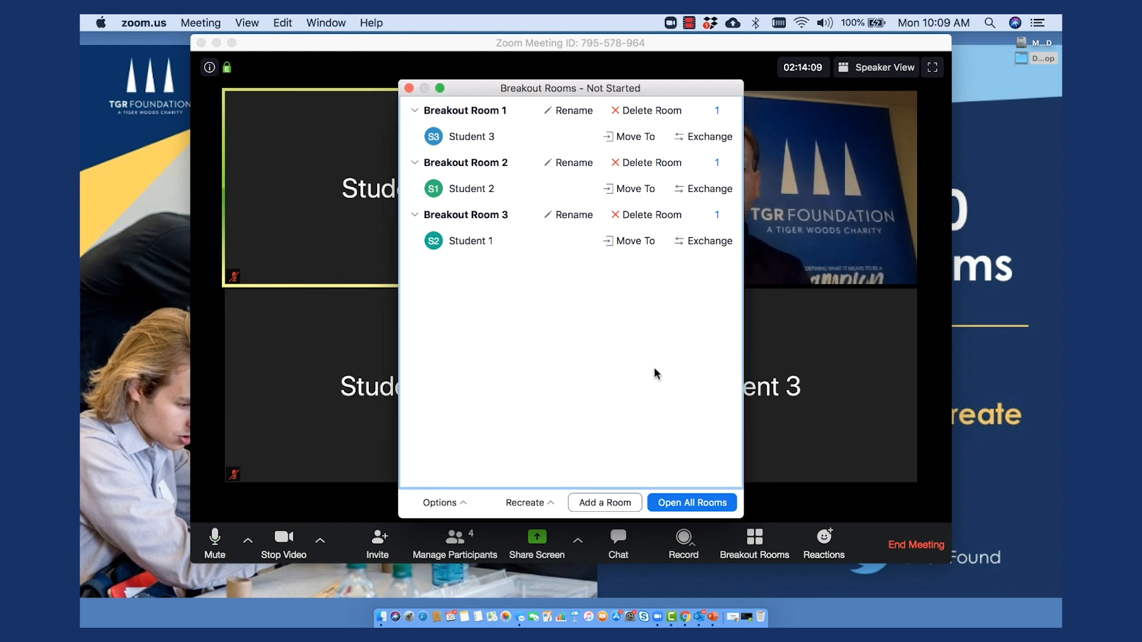
mouse_move(651, 361)
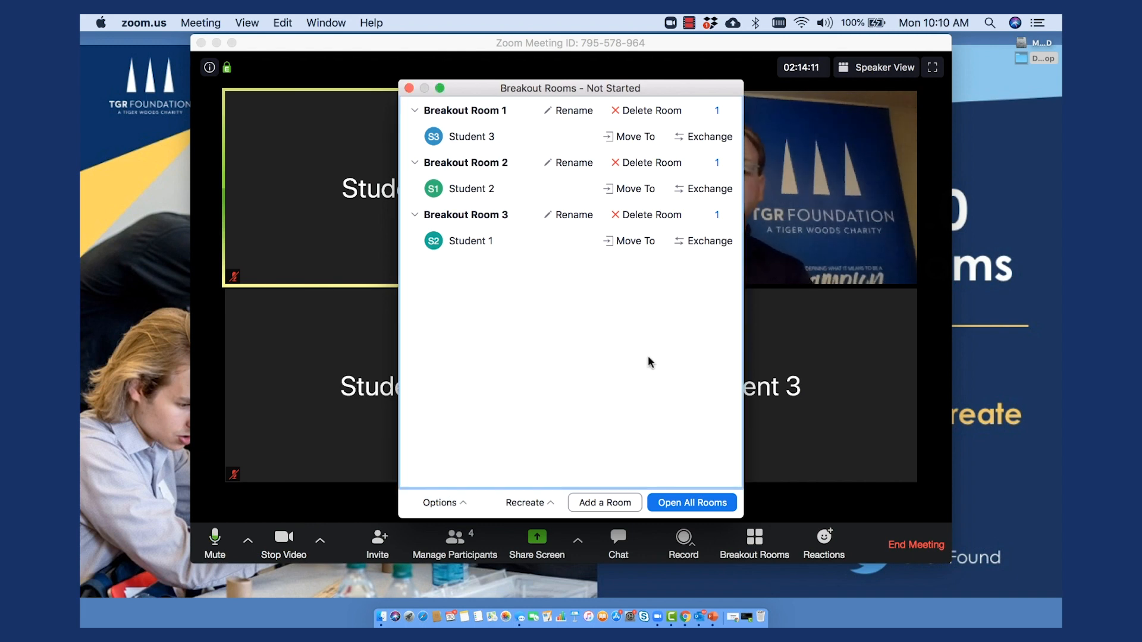
Open all three rooms, move the status window up, and choose Join on Breakout Room 1.
left_click(693, 502)
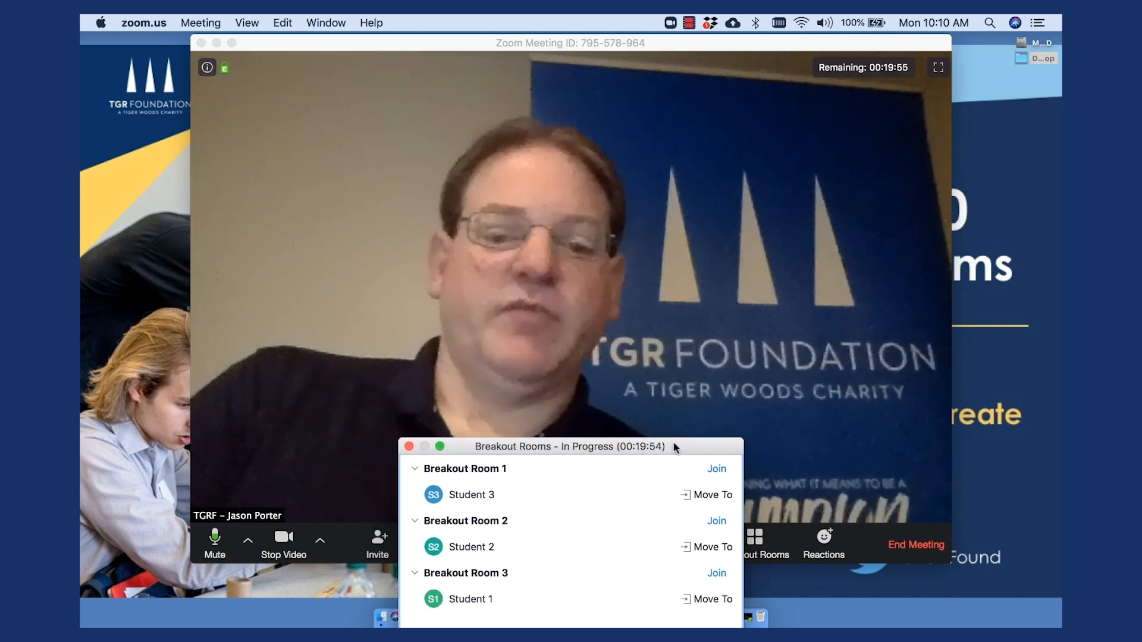
left_click_drag(570, 446, 804, 46)
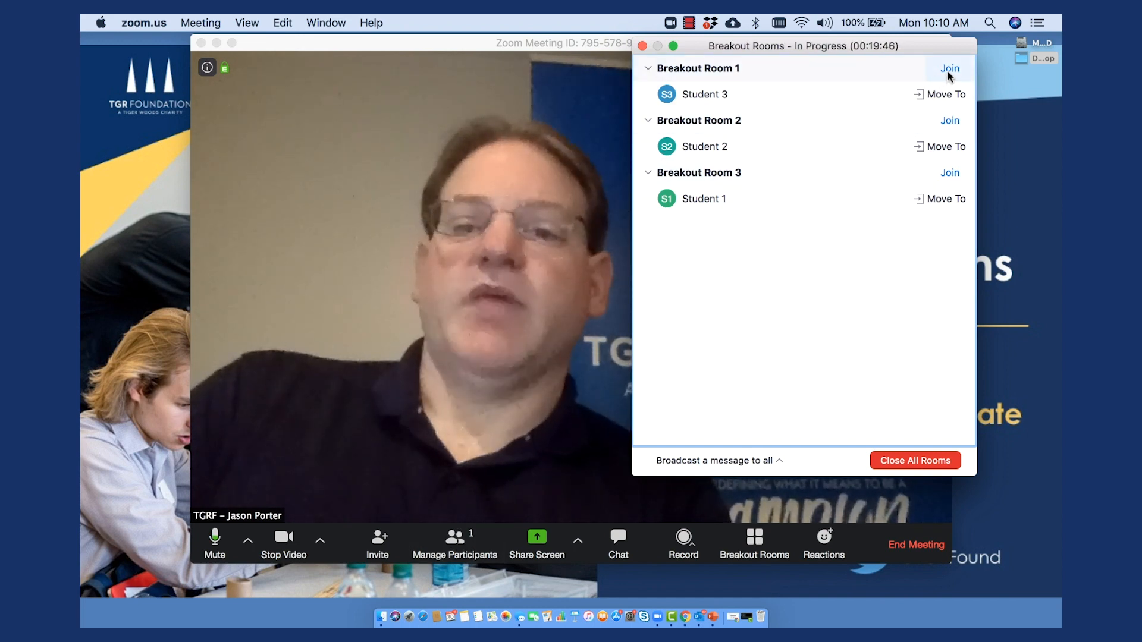
left_click(950, 68)
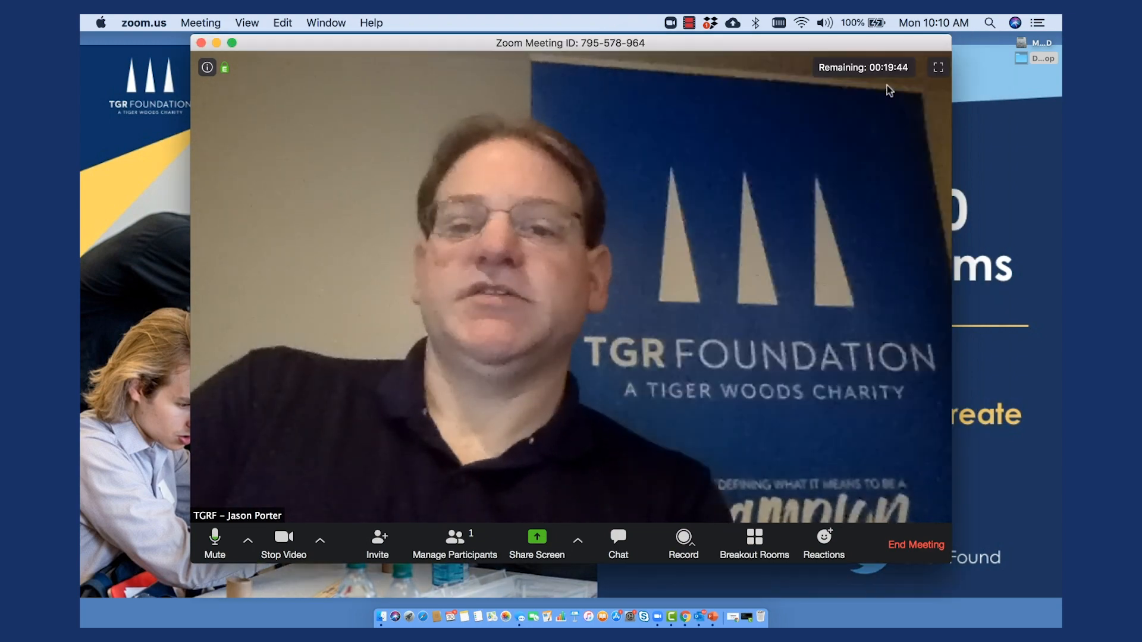
Confirm joining Breakout Room 1 with Student 3 and show that room's chat panel.
left_click(755, 540)
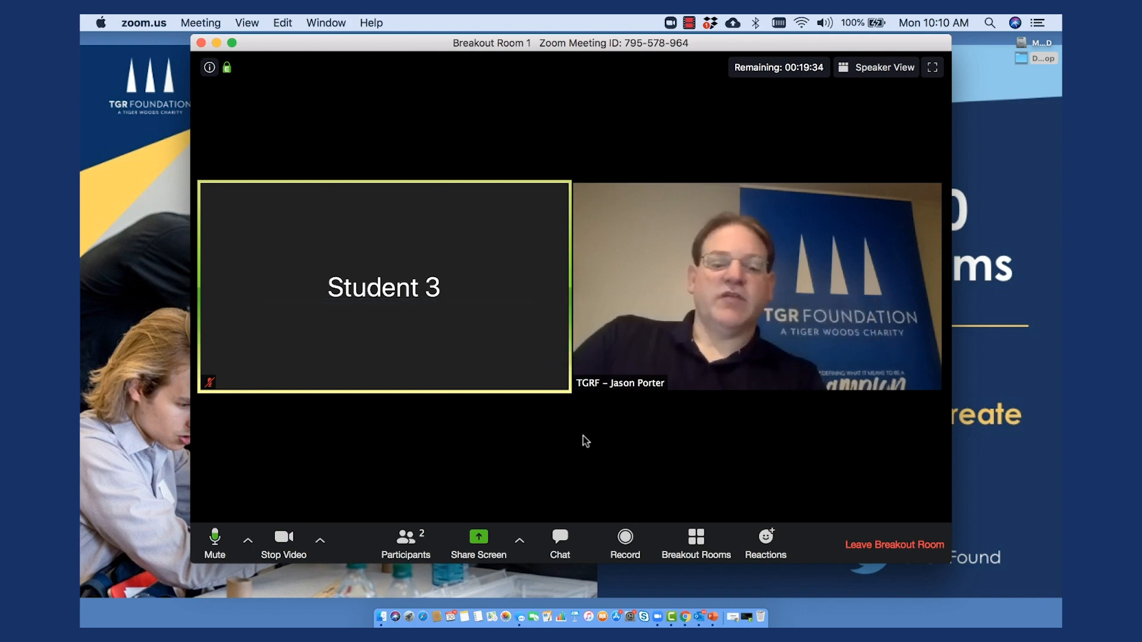
mouse_move(612, 476)
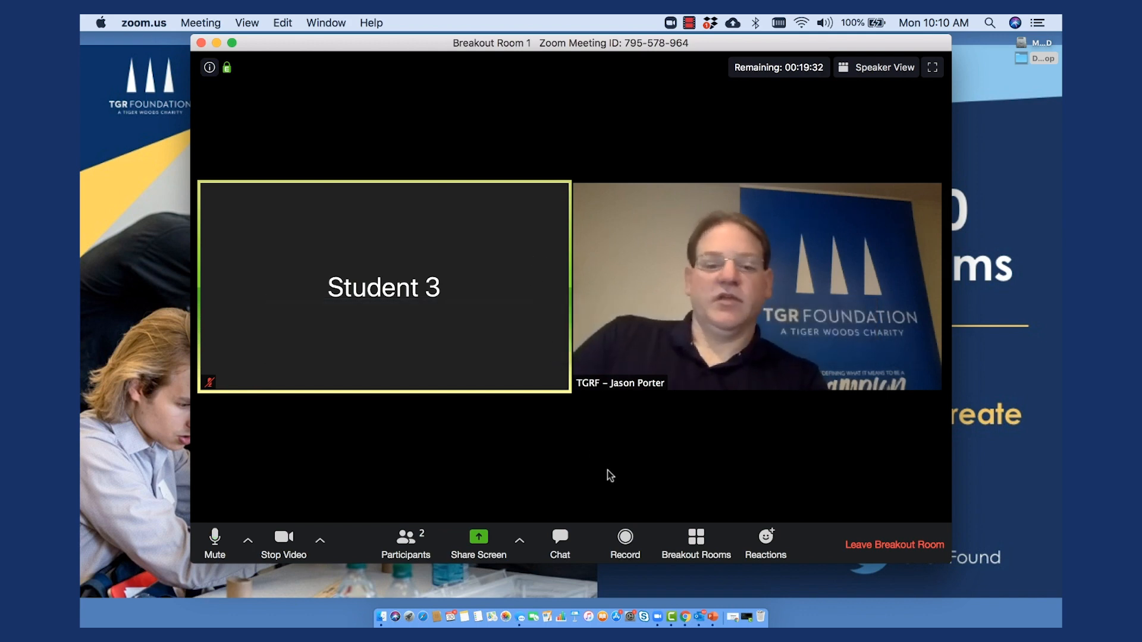
left_click(559, 540)
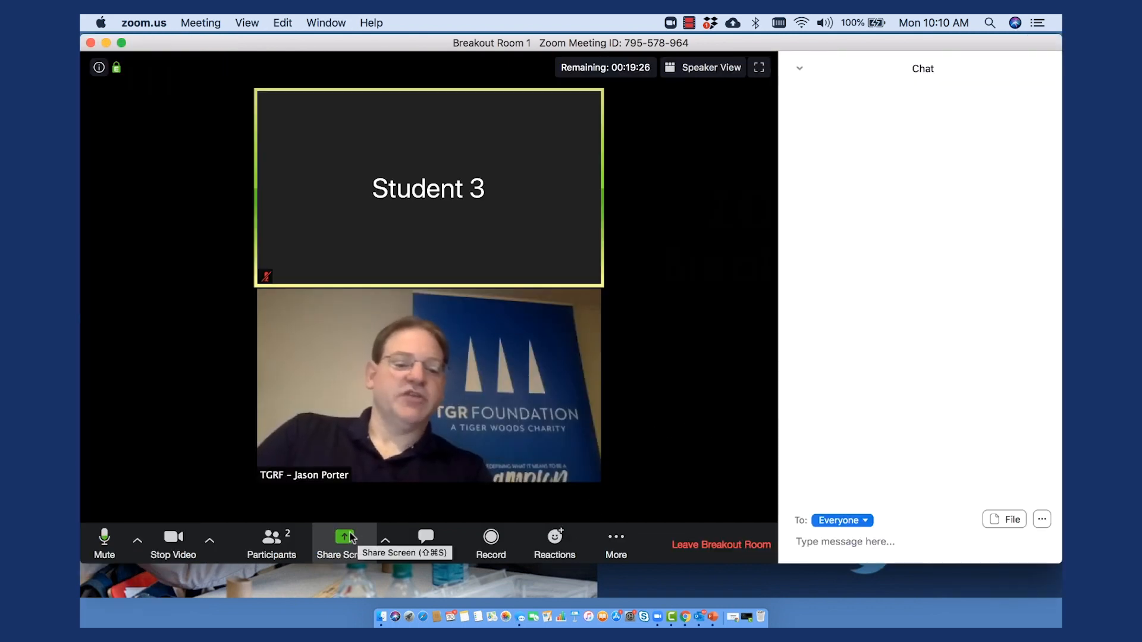
mouse_move(690, 360)
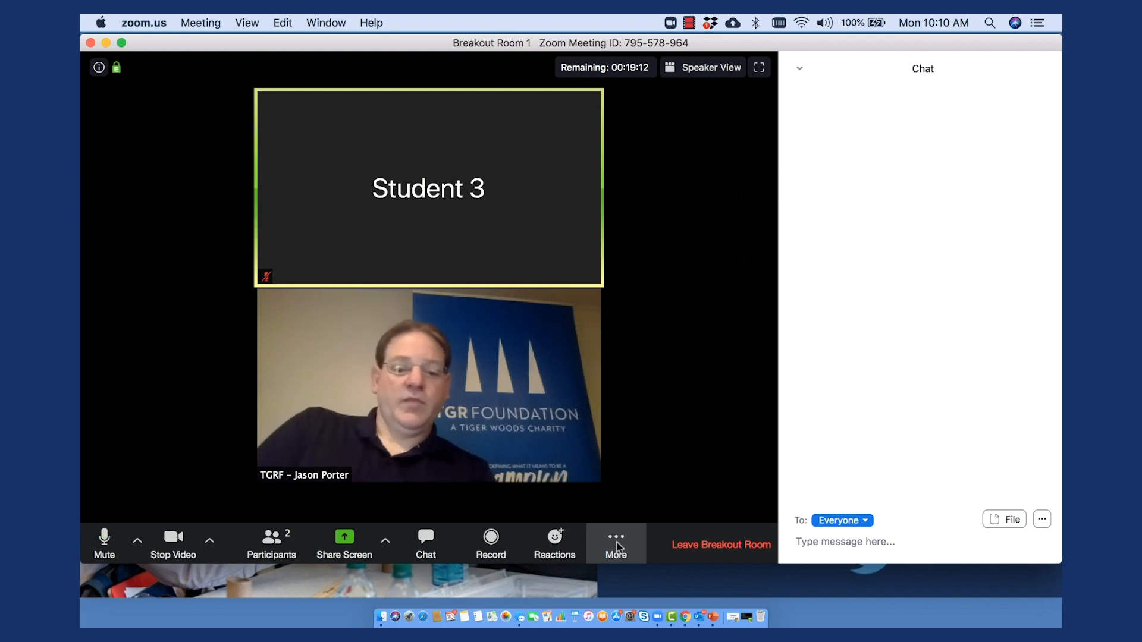
Leave Breakout Room 1 from the status list and confirm, returning to the main session.
left_click(617, 543)
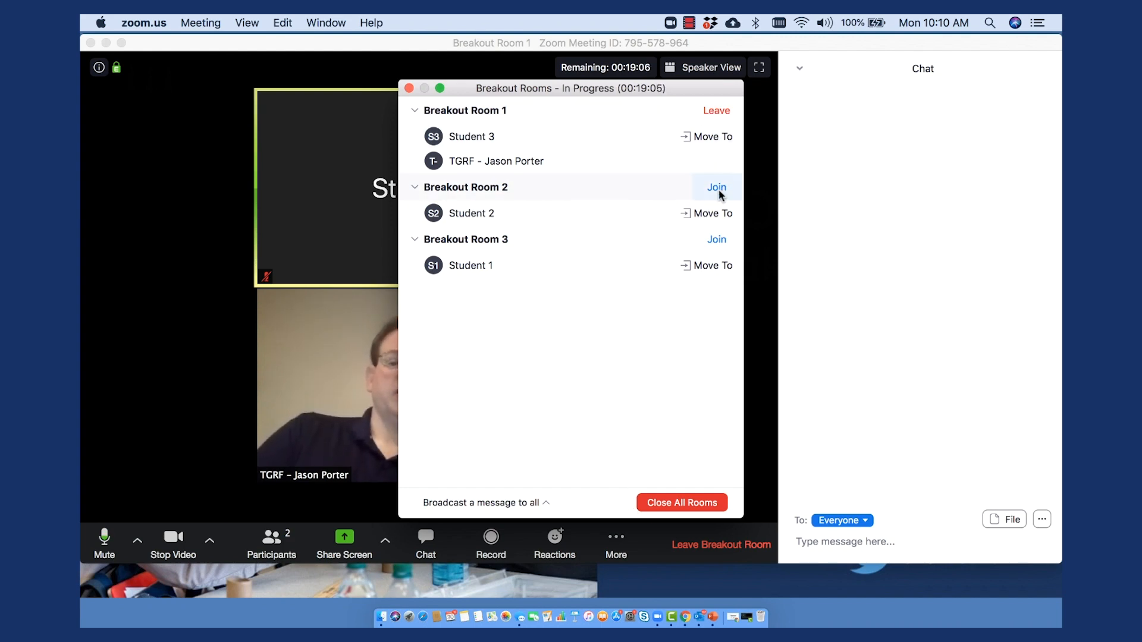
mouse_move(719, 242)
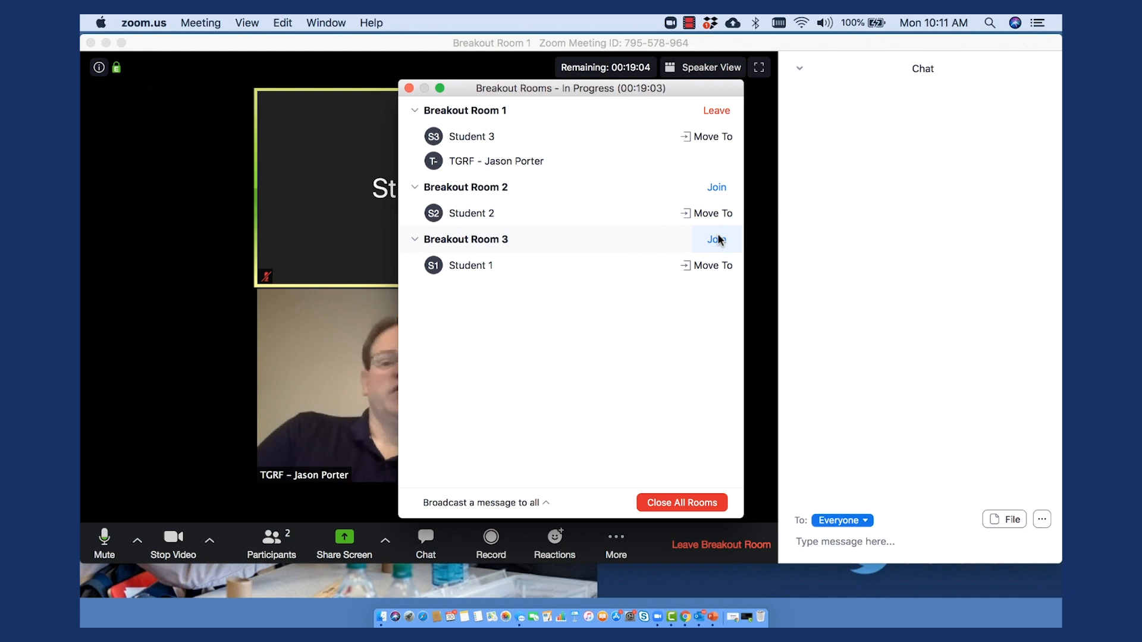
mouse_move(715, 192)
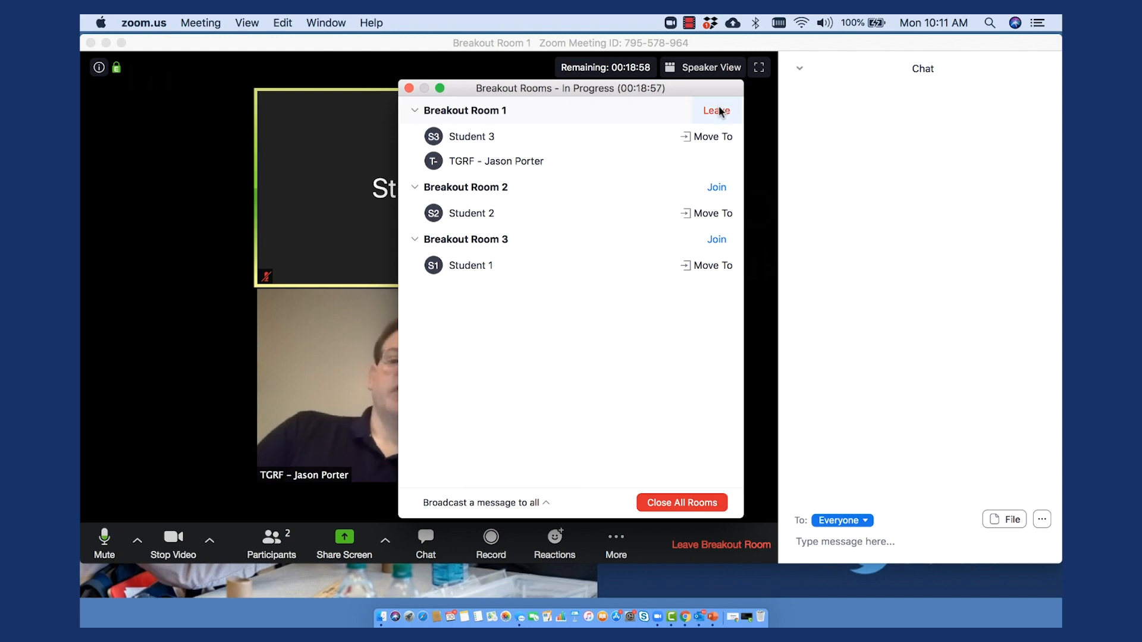
left_click(717, 109)
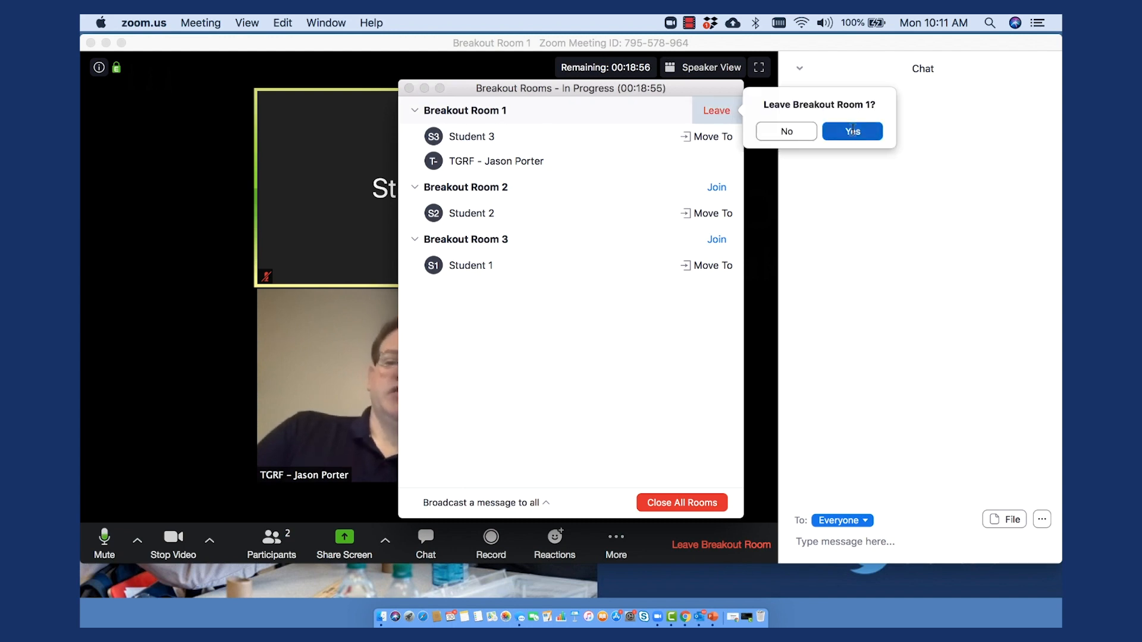
left_click(852, 131)
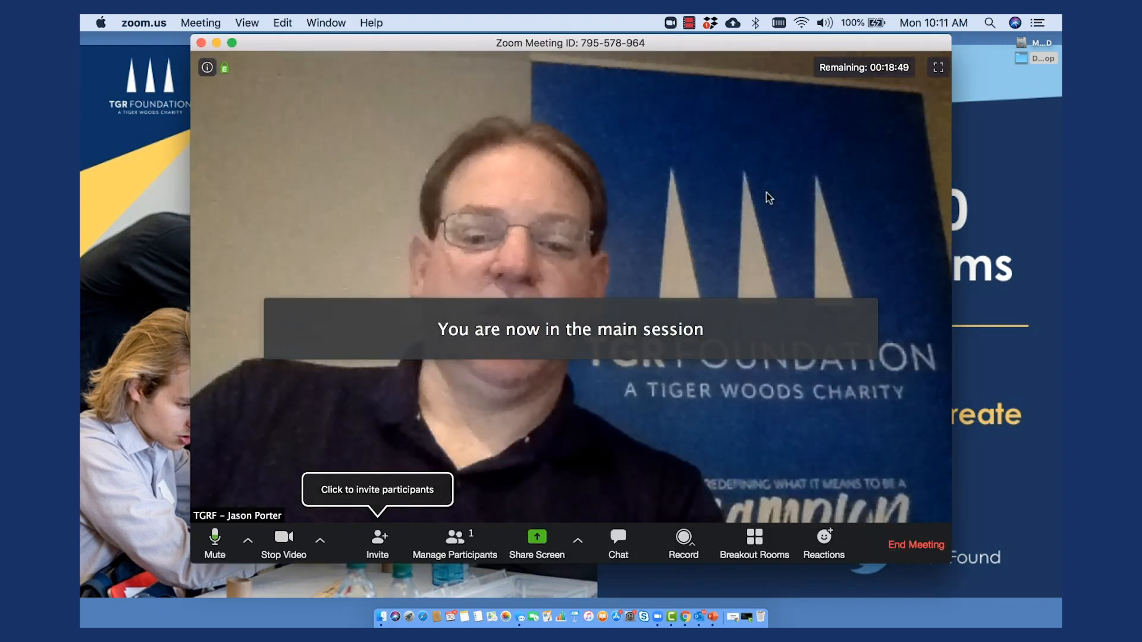
mouse_move(763, 468)
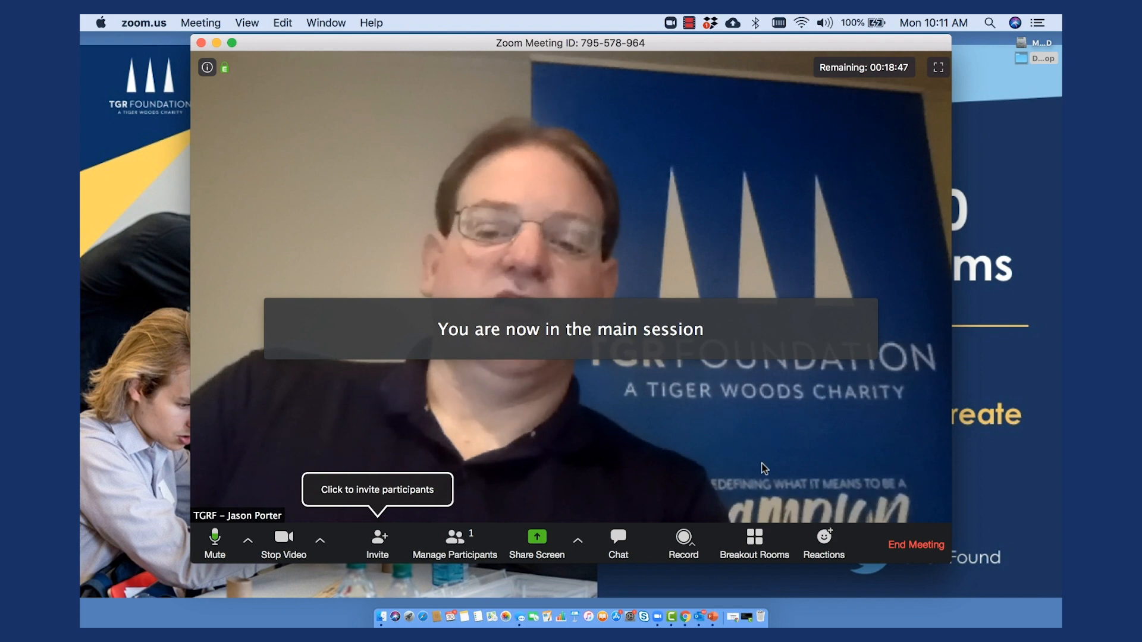
Close all breakout rooms so the three students return to the main meeting.
left_click(755, 536)
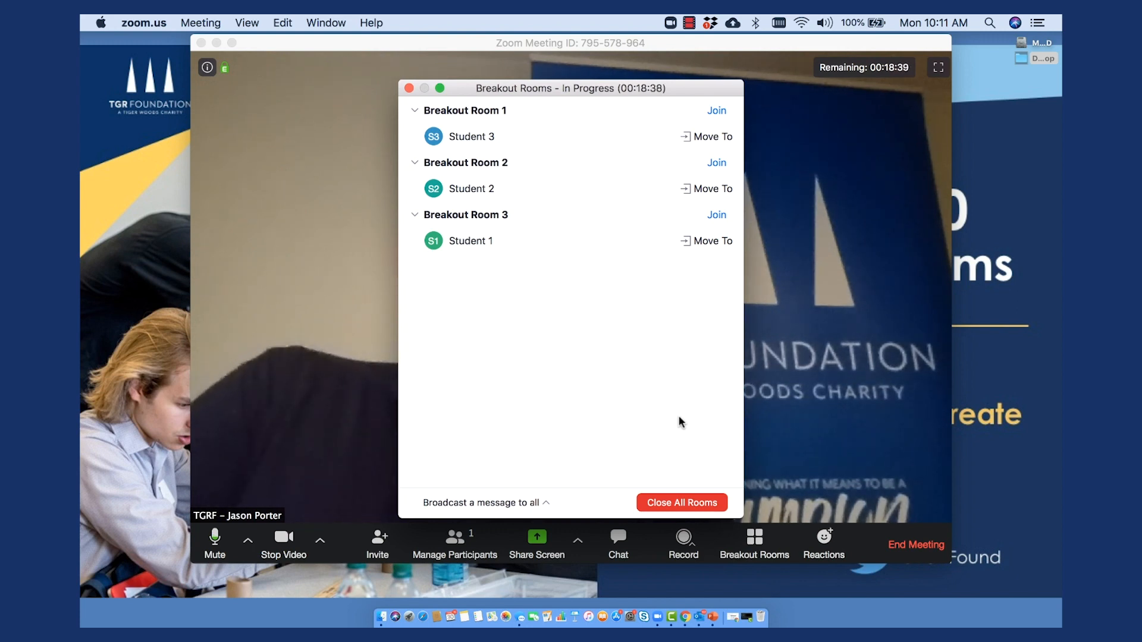
left_click(682, 502)
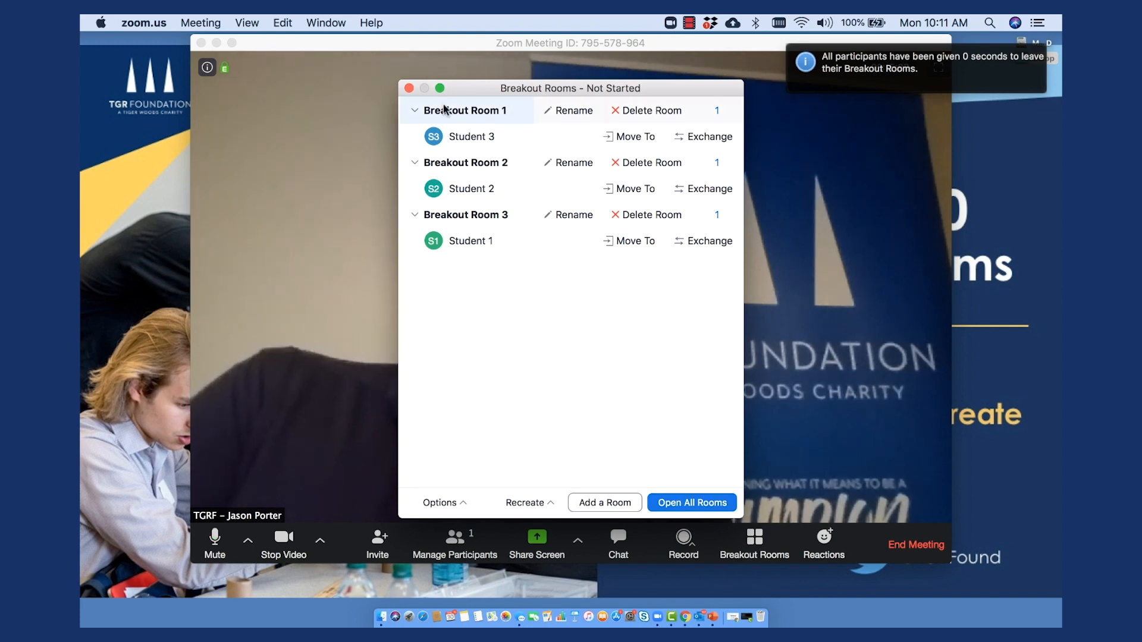
left_click(692, 502)
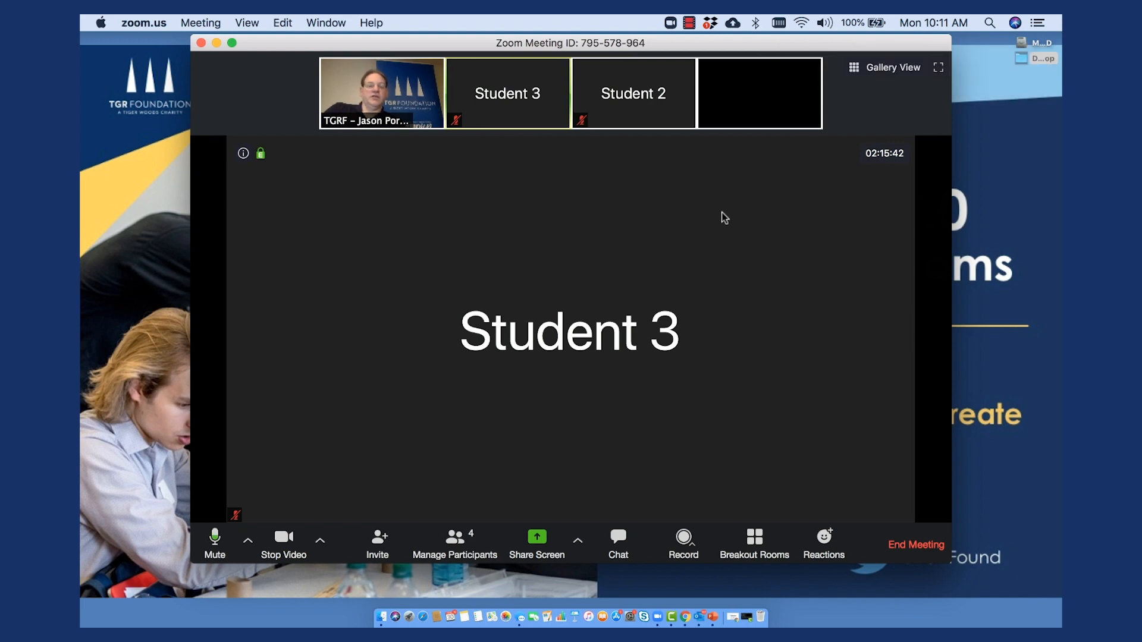
mouse_move(881, 71)
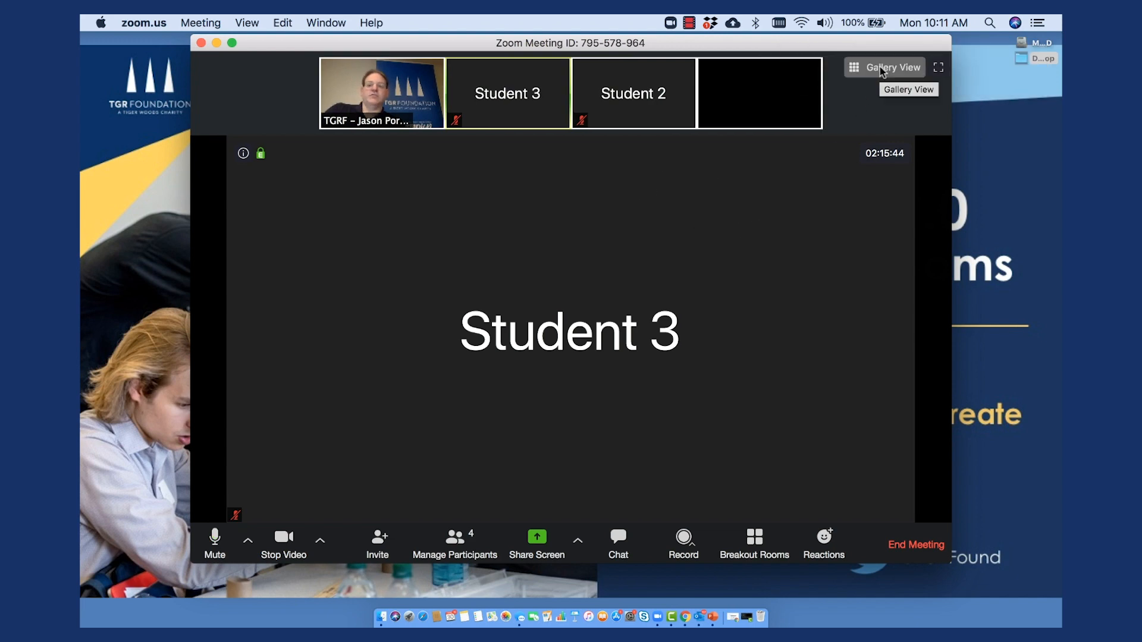
Switch to Gallery View showing the host and three students in a grid.
left_click(885, 67)
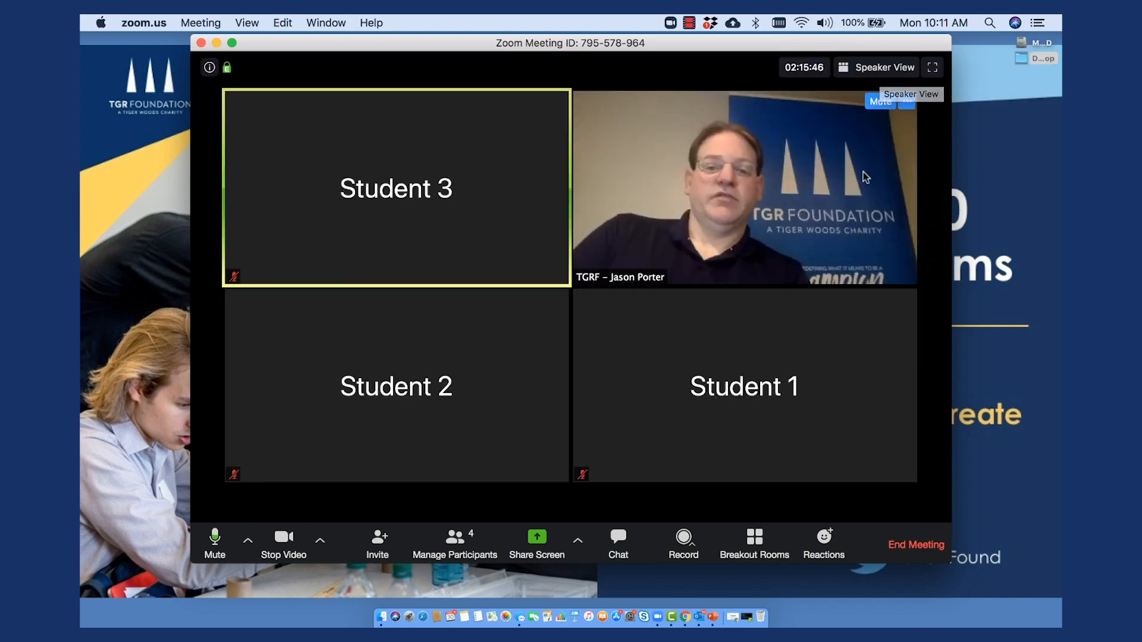
mouse_move(842, 433)
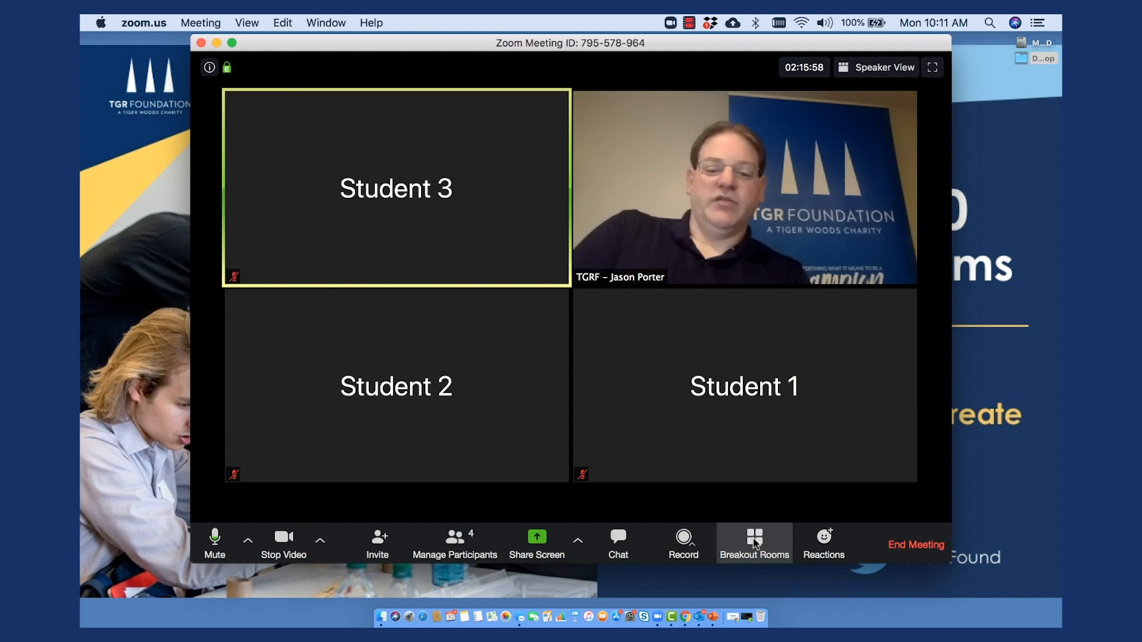
Delete Breakout Rooms 3, 2 and 1 in turn, then bring up the Recreate options.
left_click(755, 540)
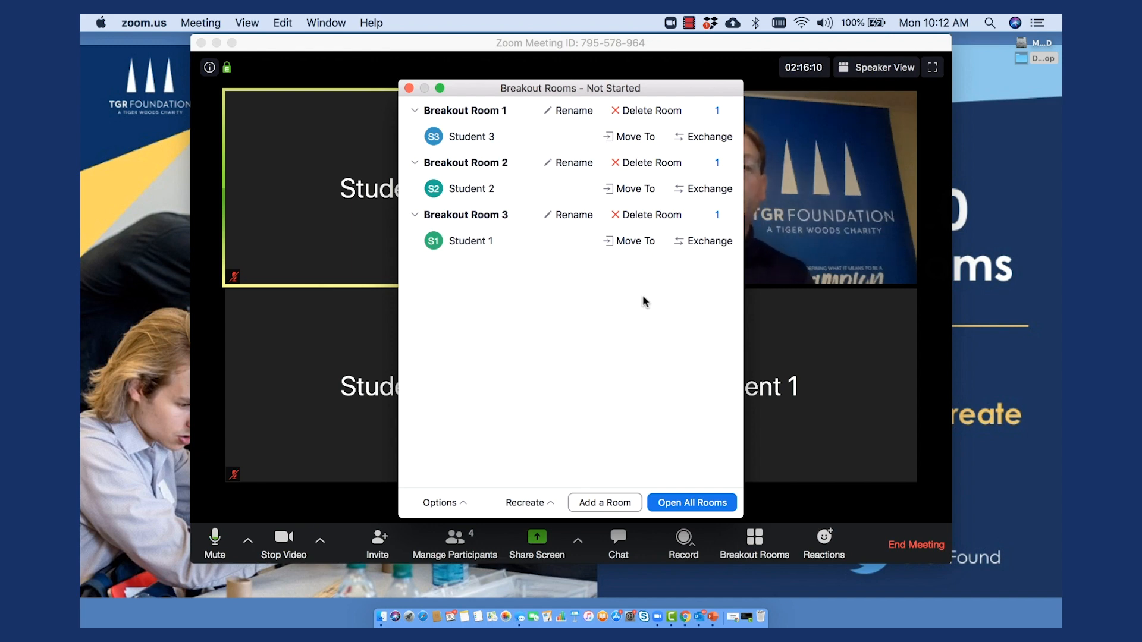
left_click(652, 214)
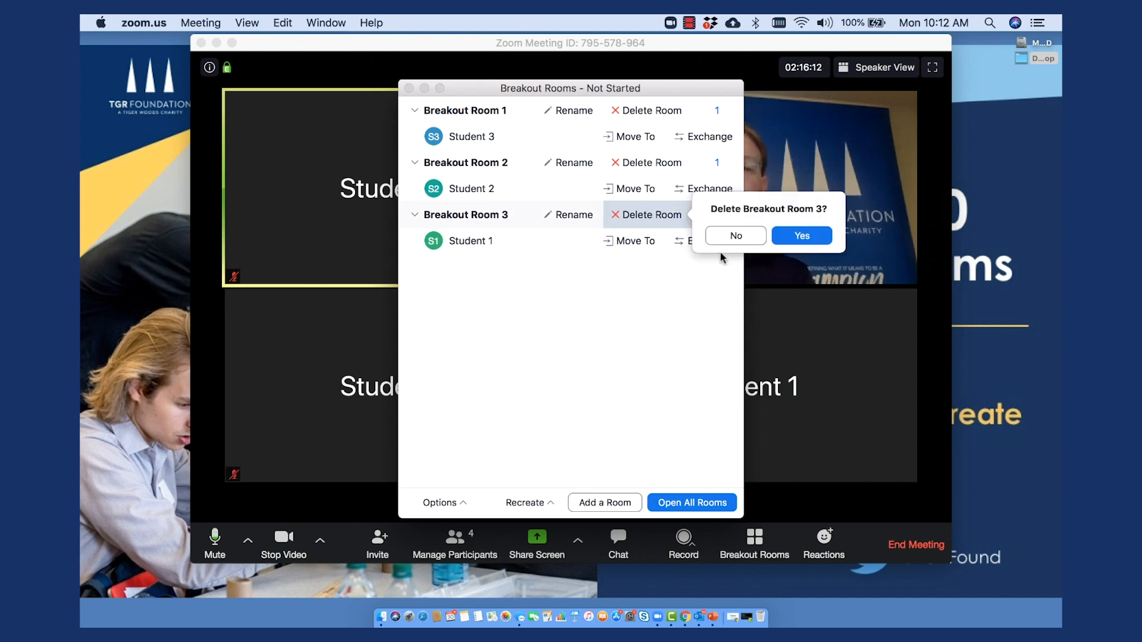
left_click(802, 235)
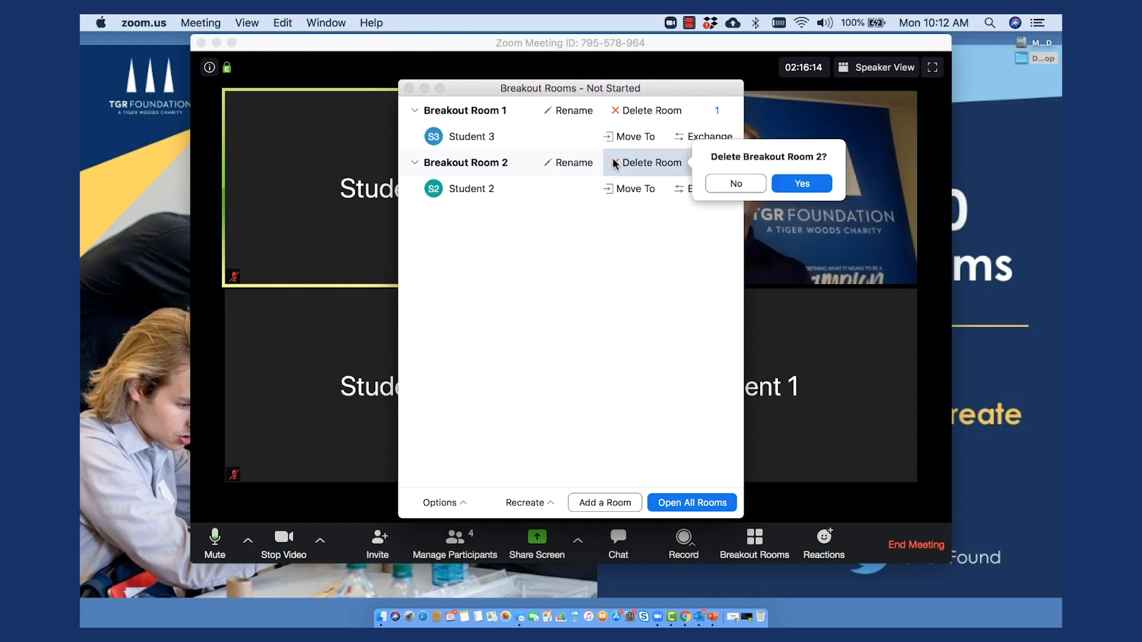
left_click(801, 183)
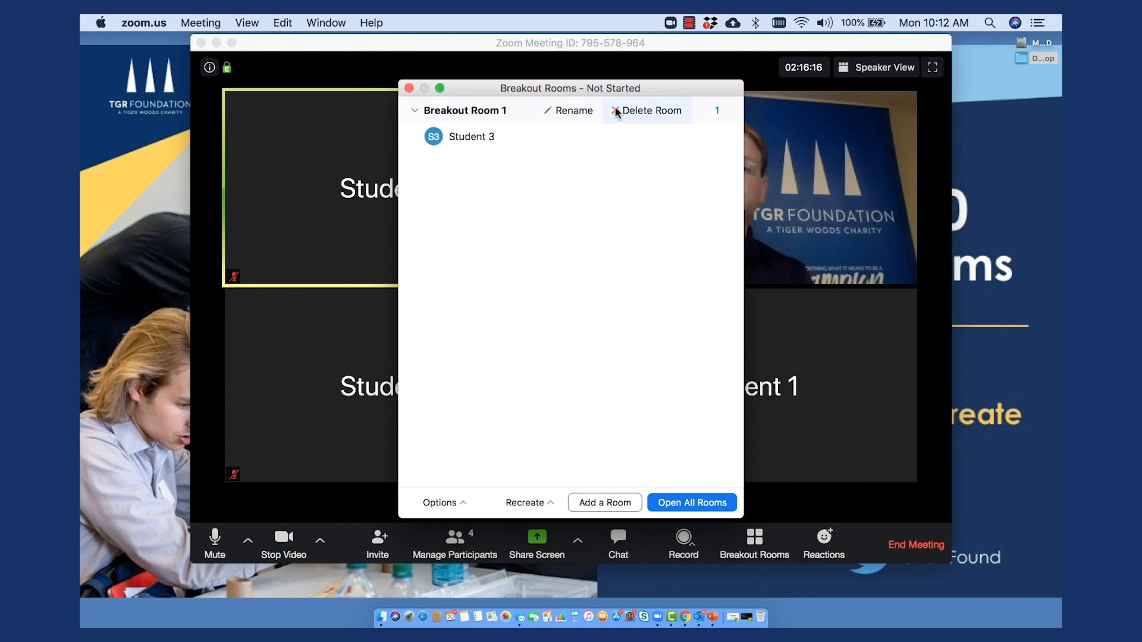
left_click(618, 111)
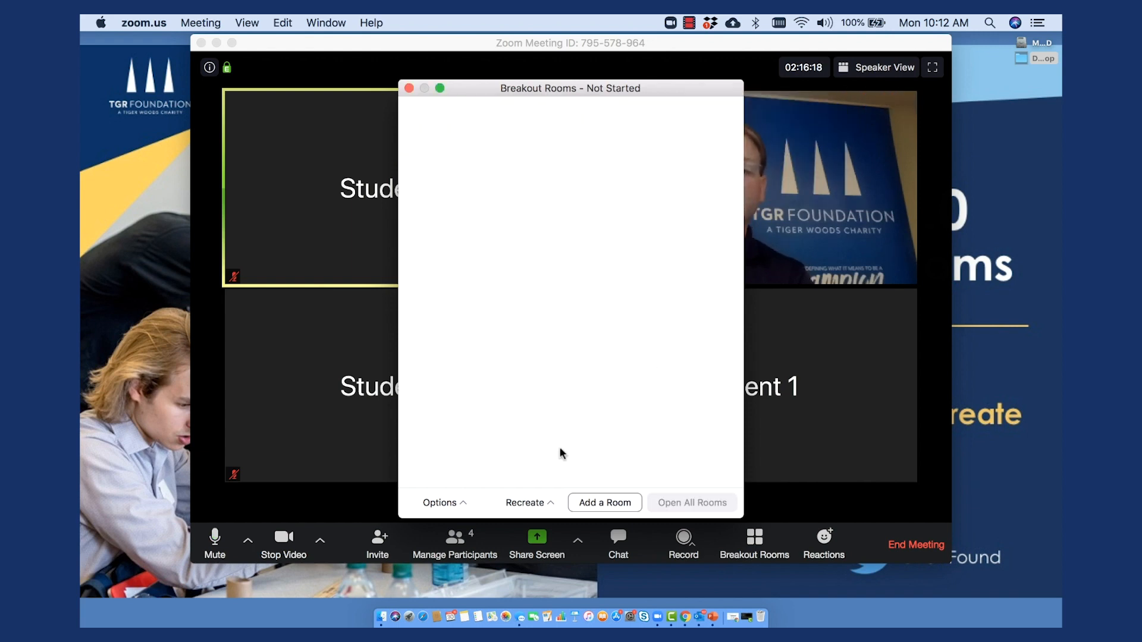
left_click(530, 502)
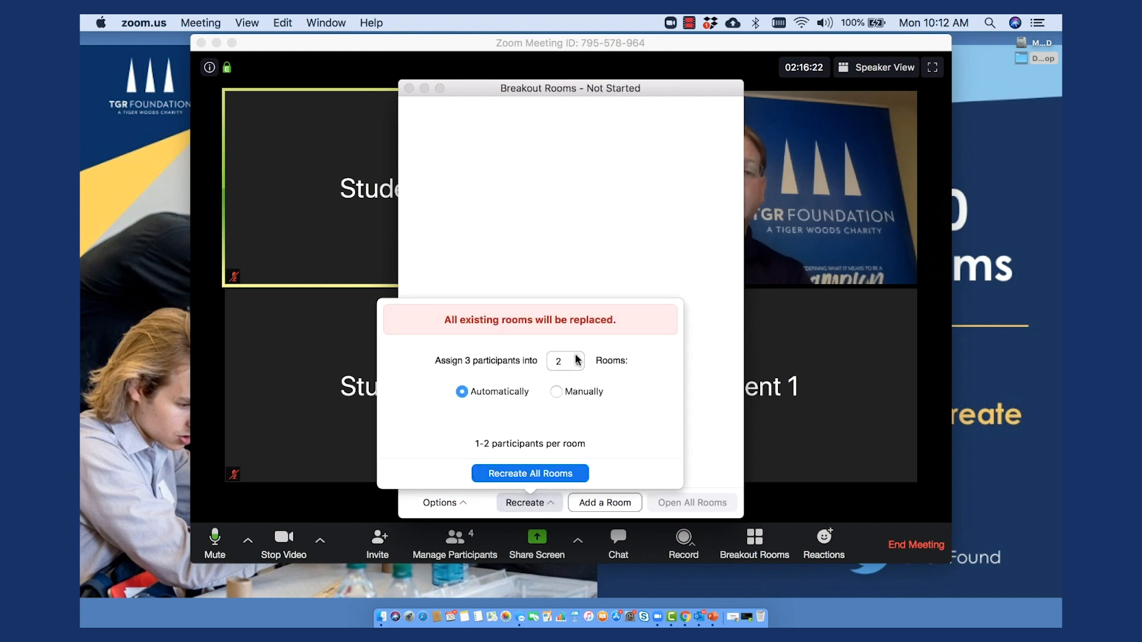
Recreate 3 empty rooms with Manually assignment chosen.
left_click(578, 357)
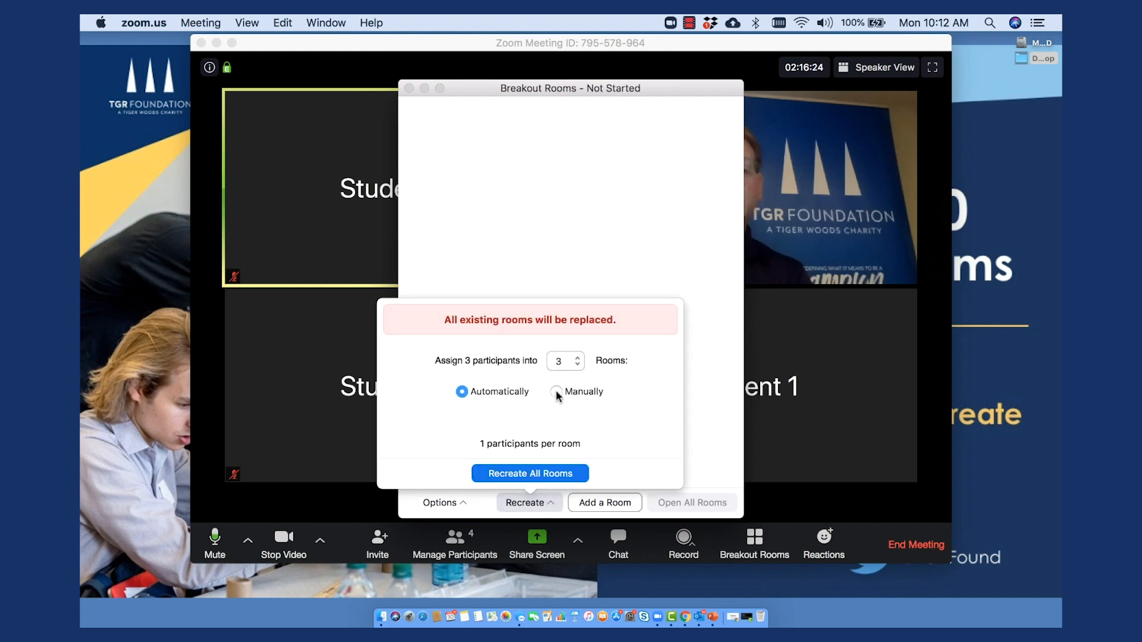
left_click(557, 392)
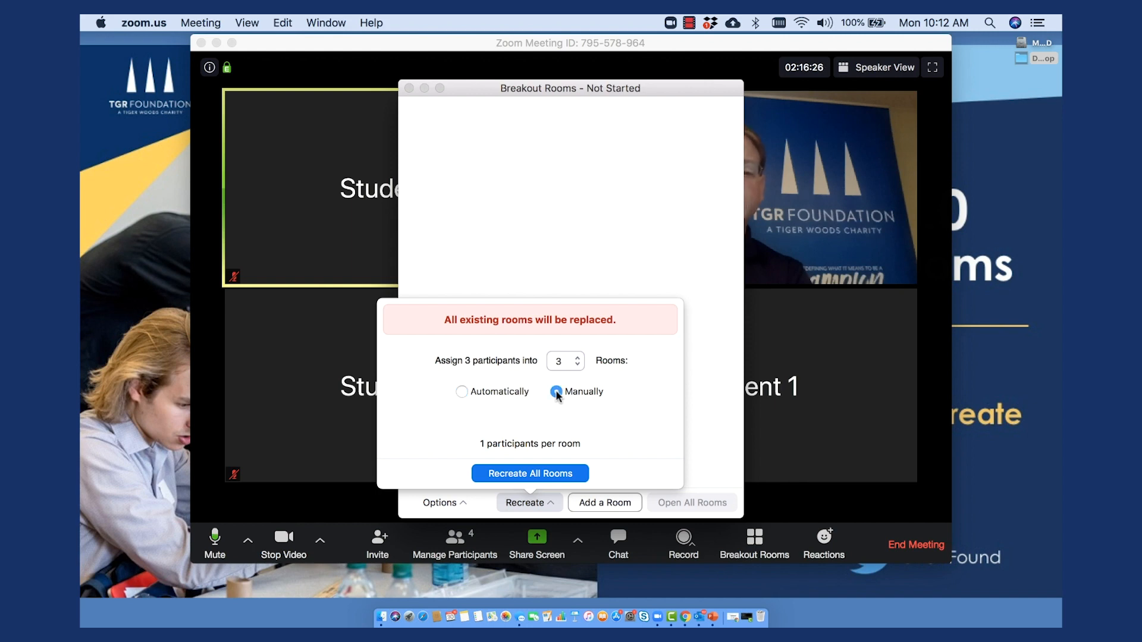
left_click(529, 474)
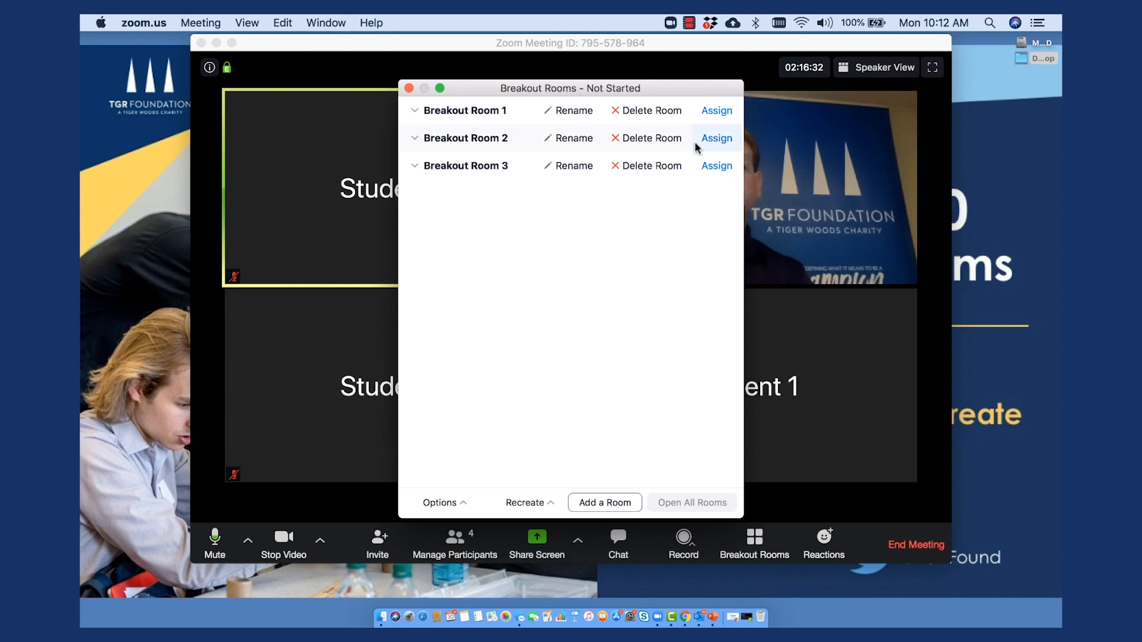
Assign Student 1 and Student 2 to Breakout Room 1.
left_click(716, 111)
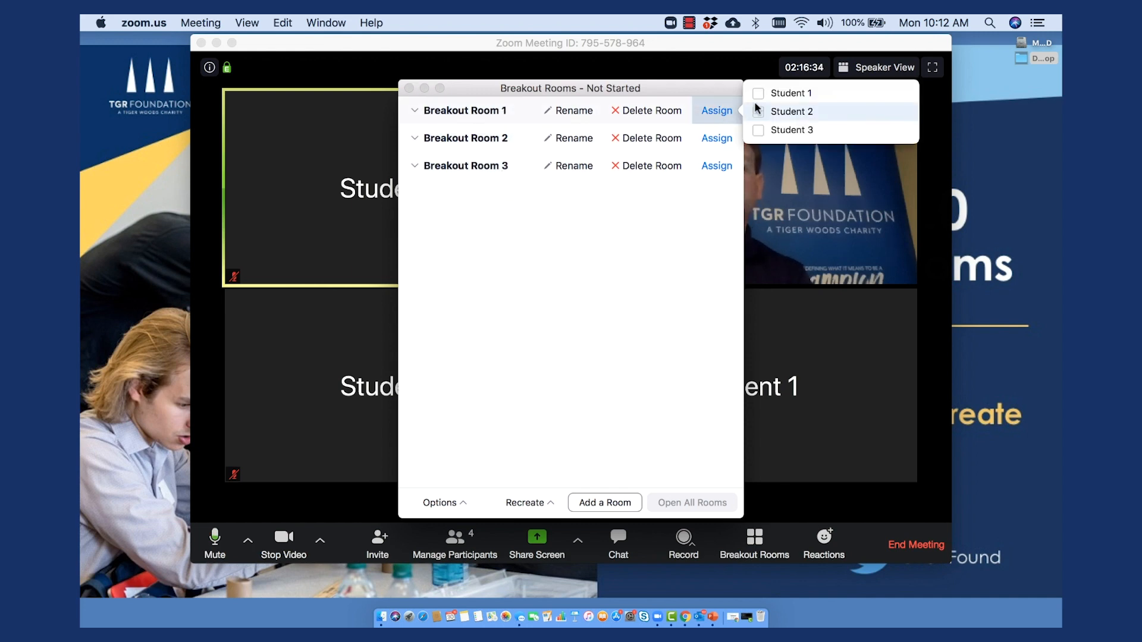
left_click(758, 93)
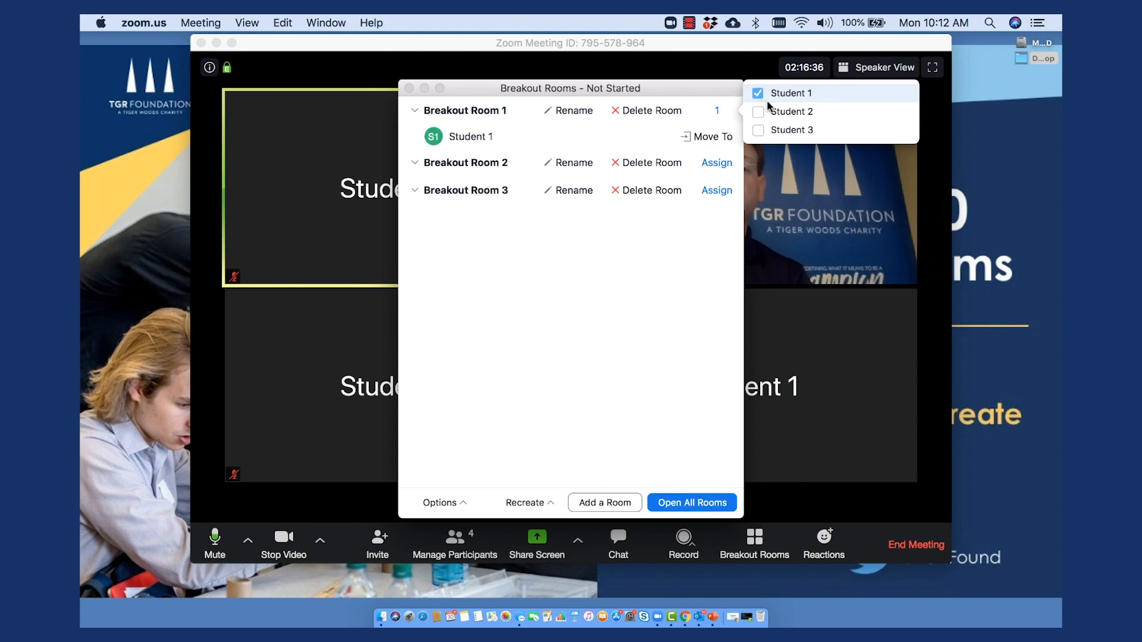
left_click(758, 112)
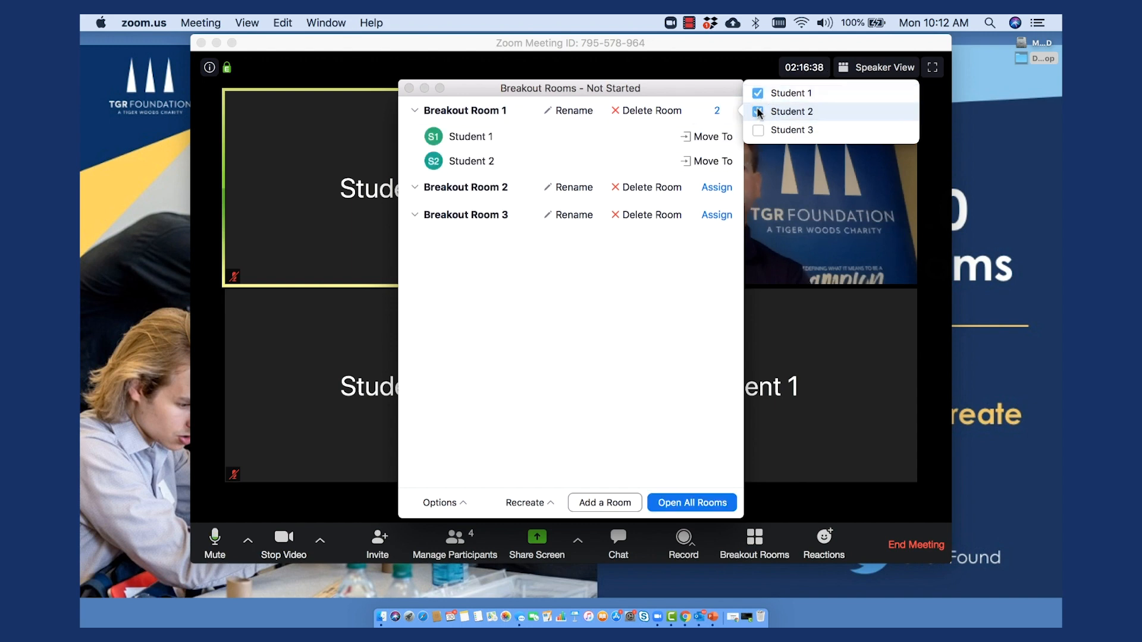
Assign Student 3 to Breakout Room 2 and dismiss the breakout rooms window.
left_click(758, 112)
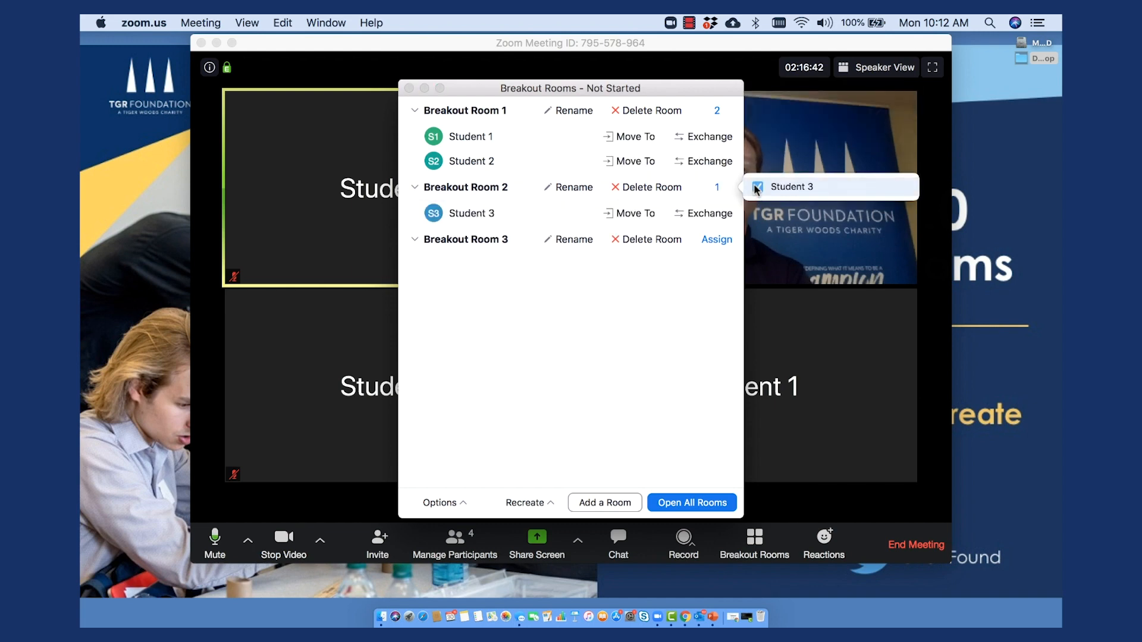
left_click(757, 187)
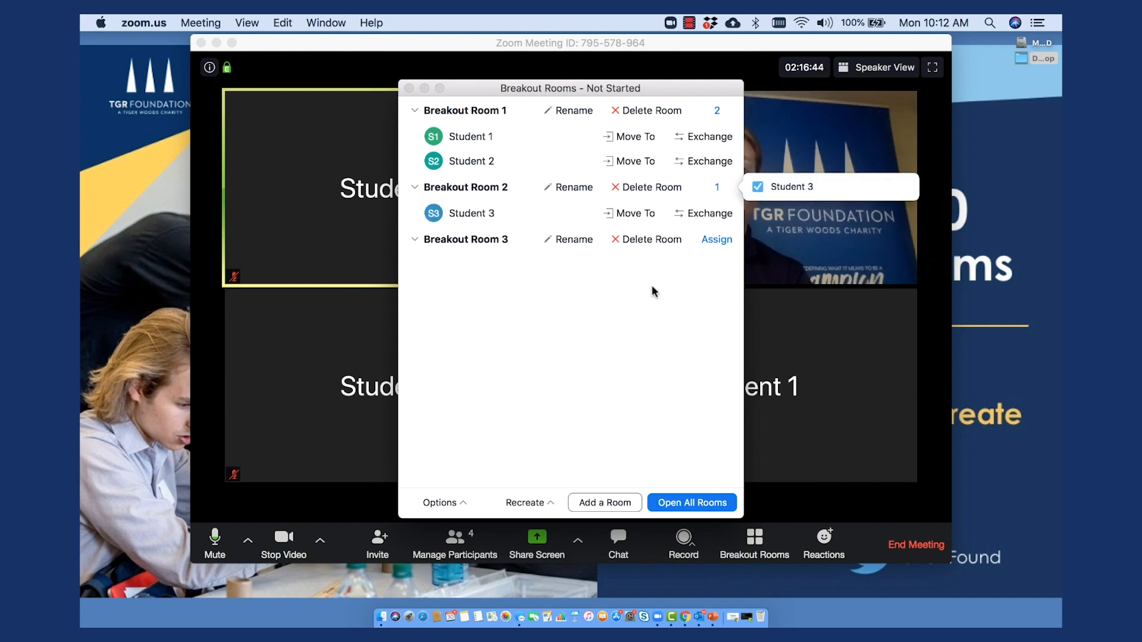
mouse_move(468, 477)
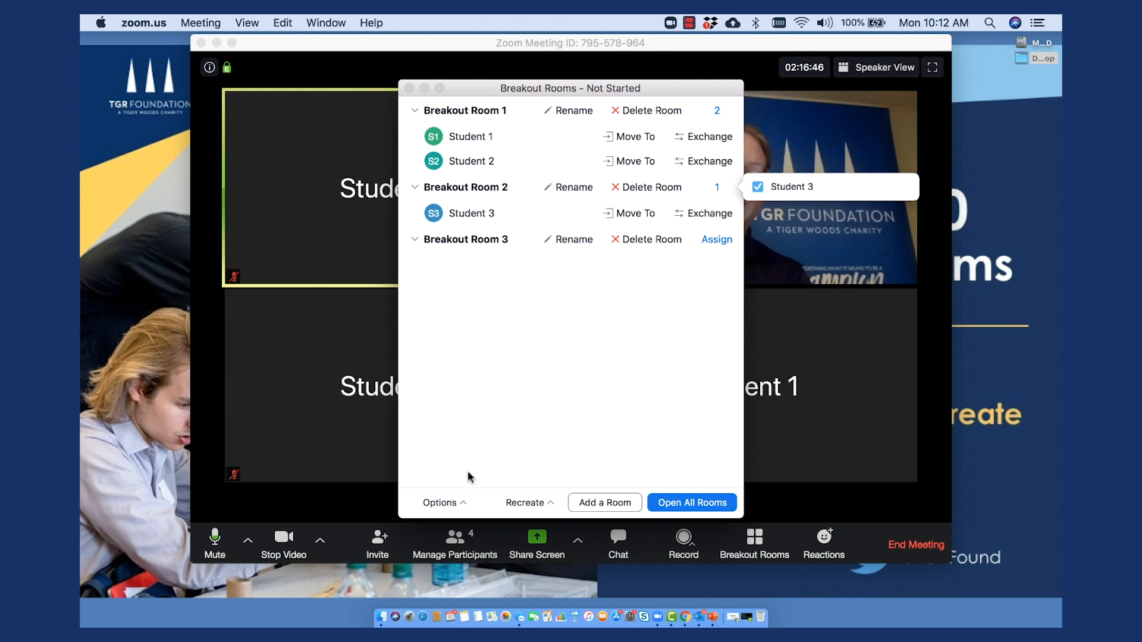
mouse_move(615, 428)
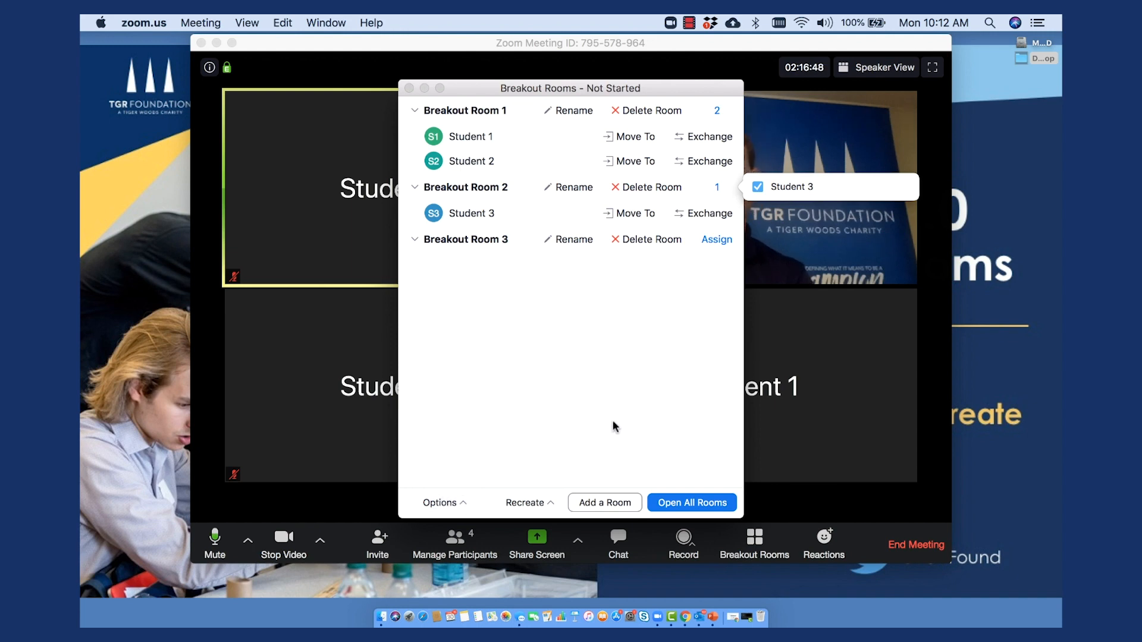
mouse_move(660, 437)
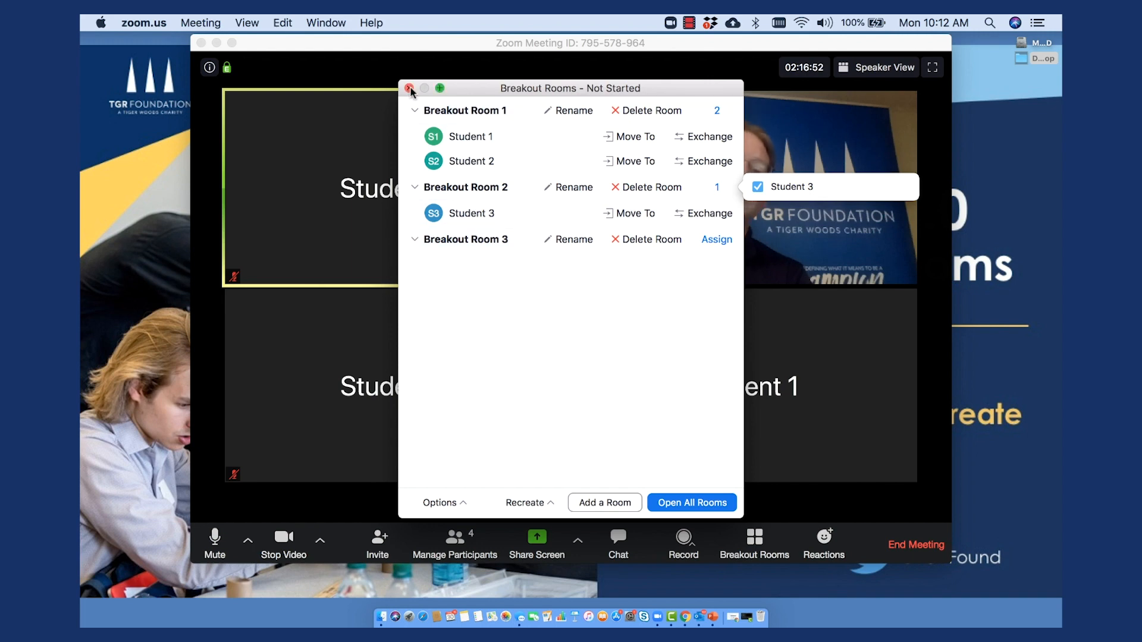
left_click(409, 88)
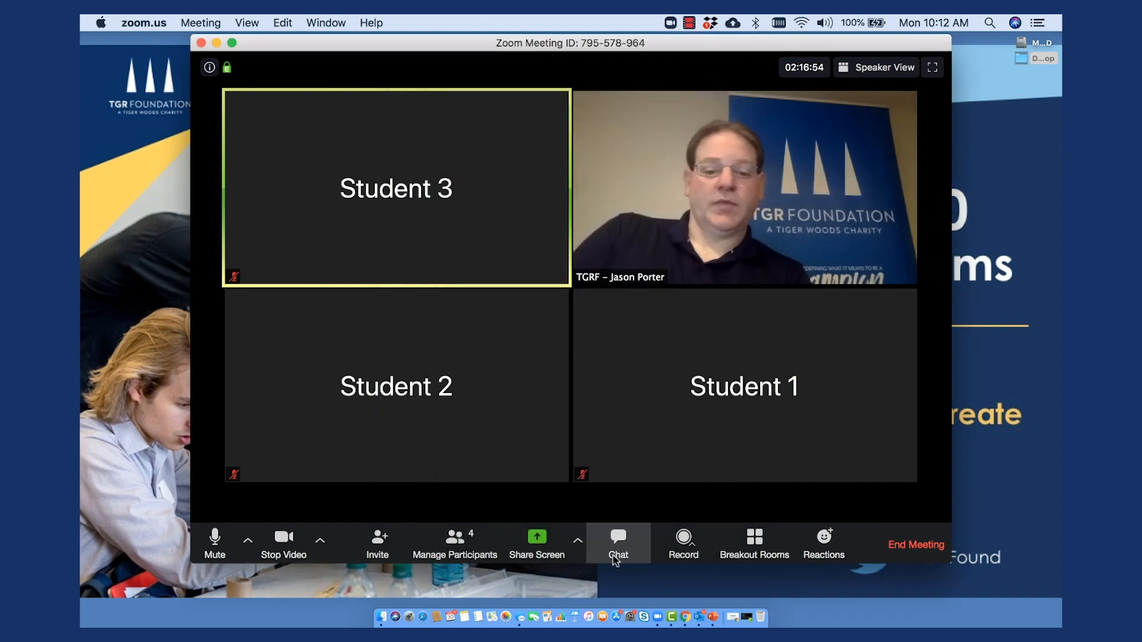
mouse_move(690, 624)
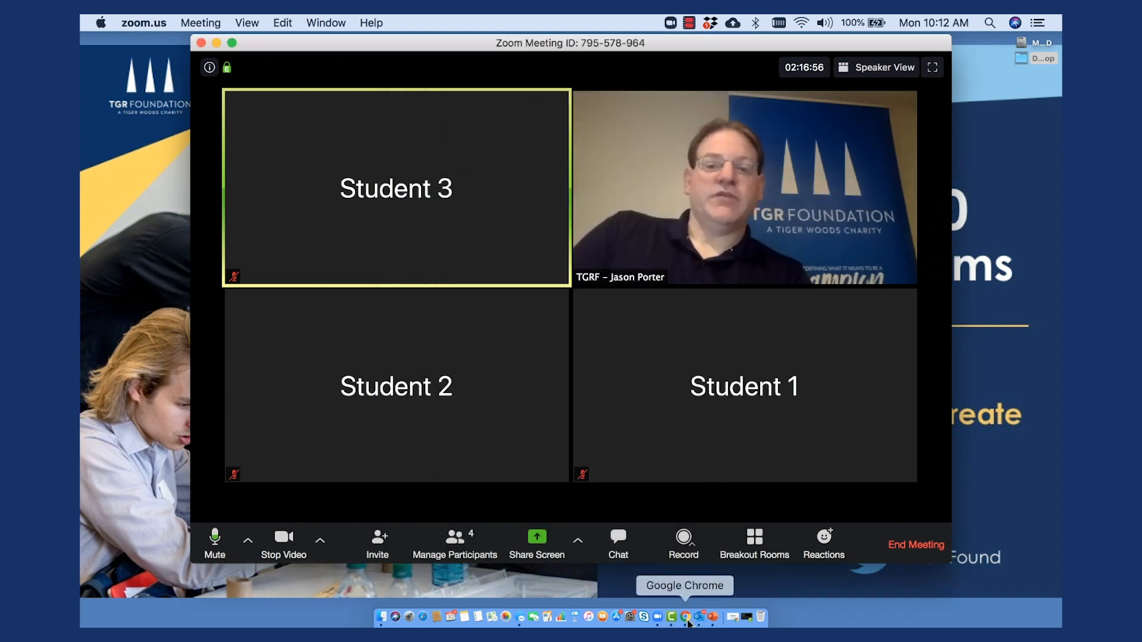